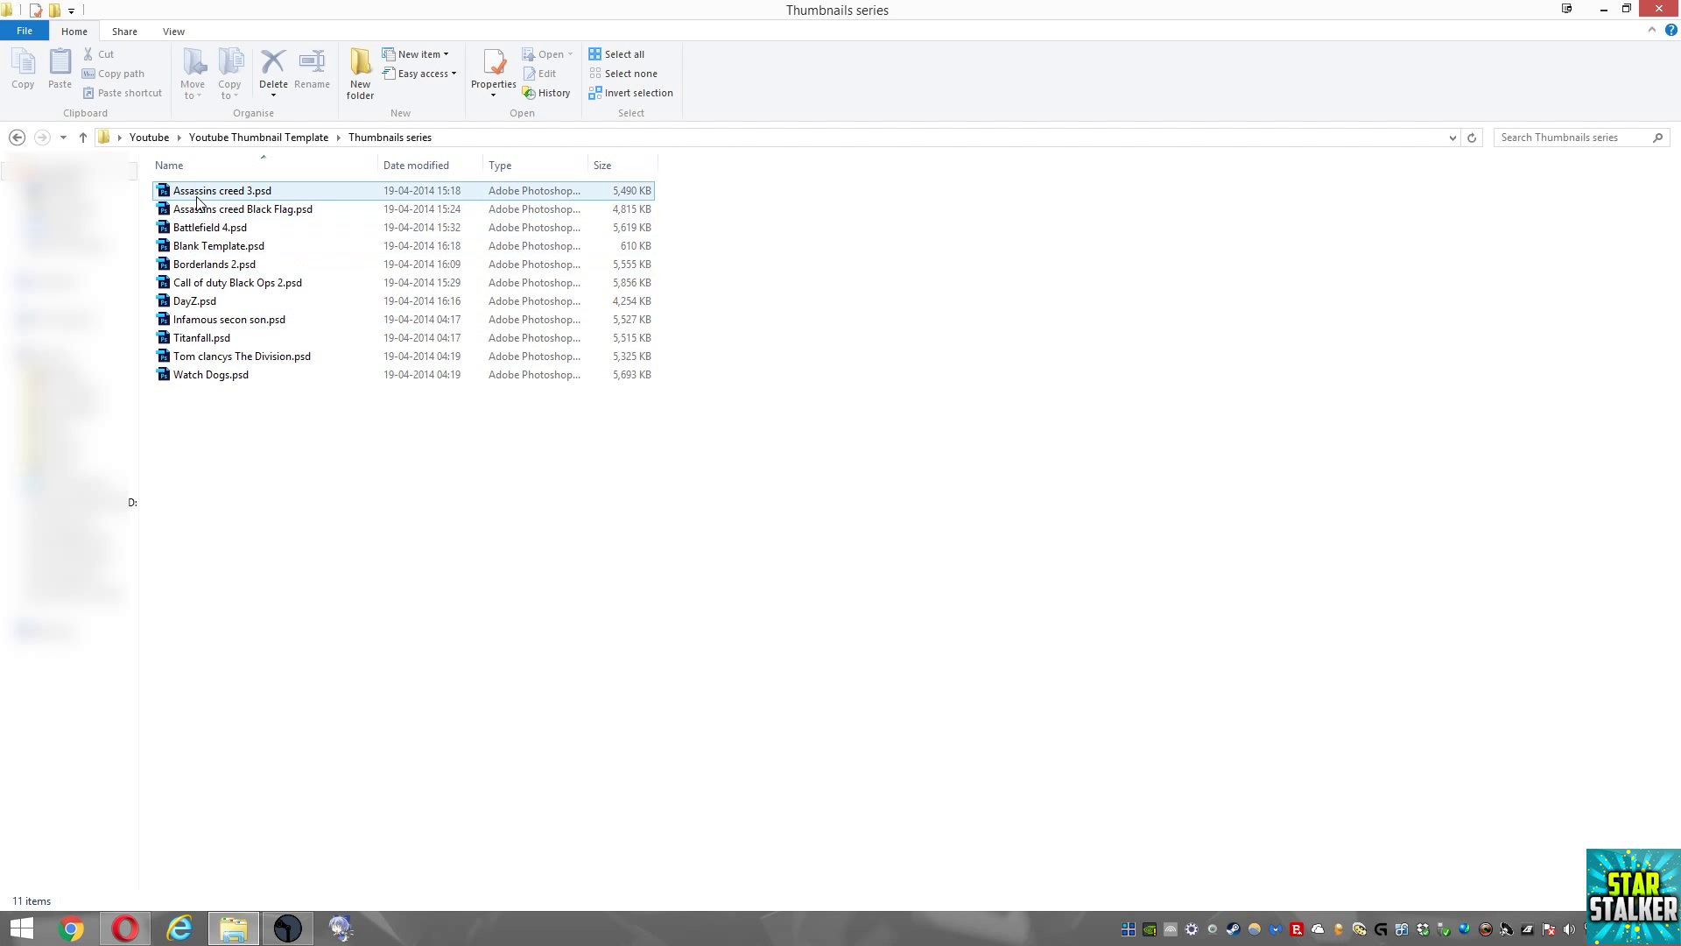
{"action": "mouse_move", "coordinate": [788, 429]}
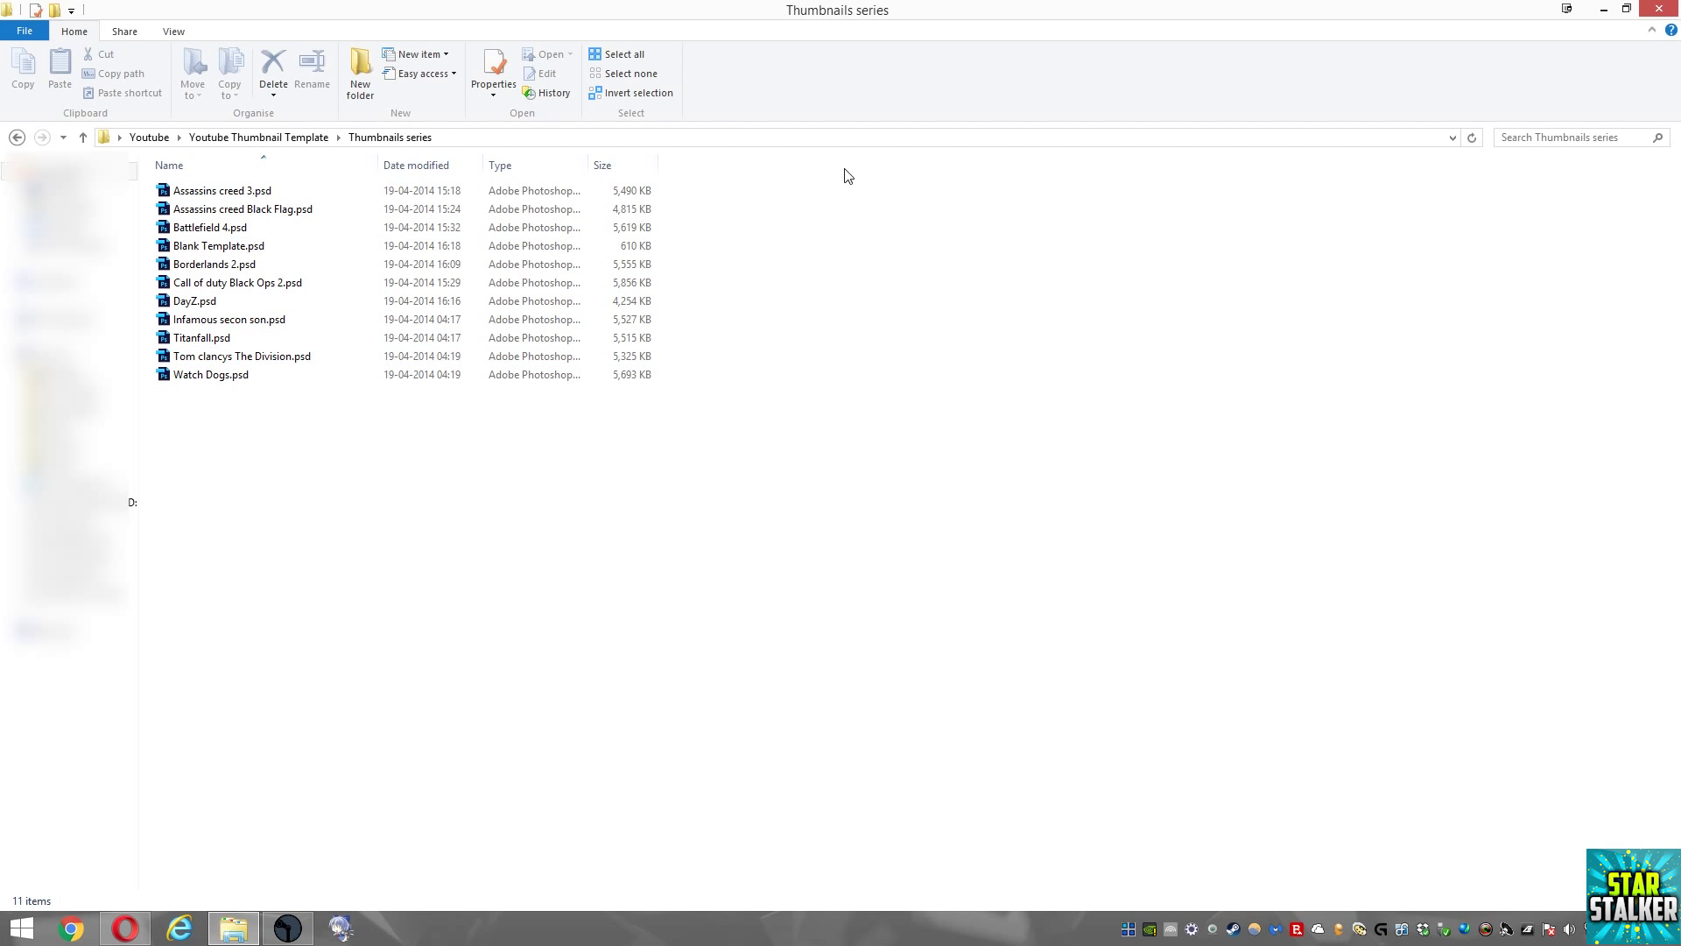
{"action": "mouse_move", "coordinate": [454, 124]}
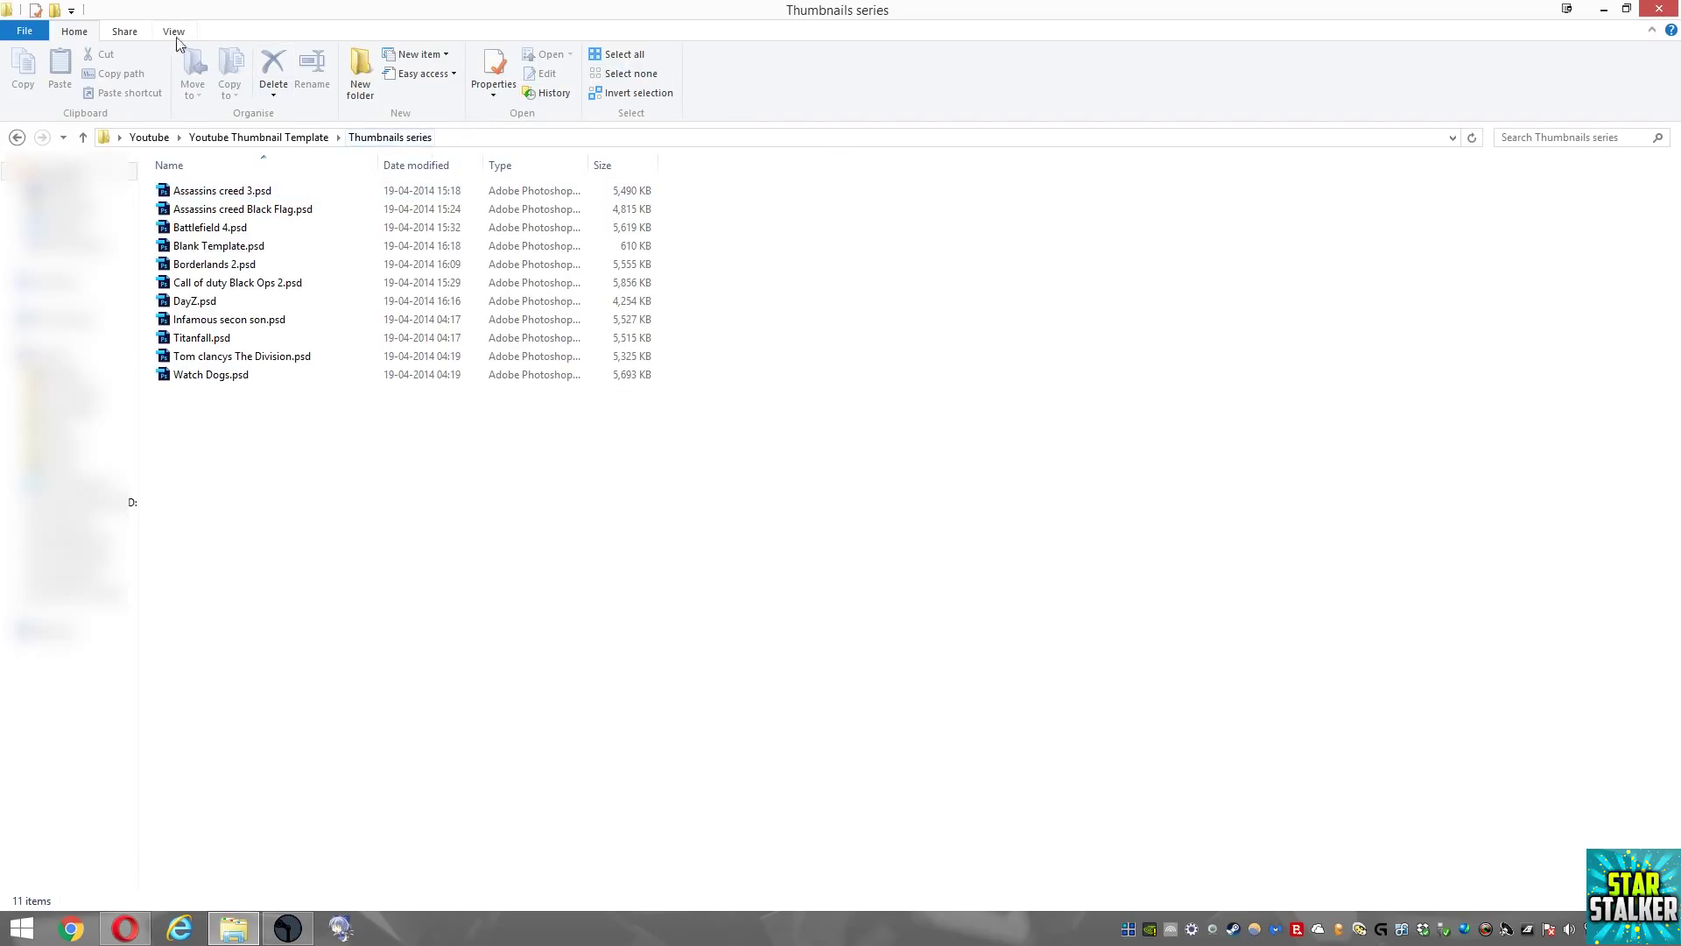
- Switch the Thumbnails series folder view to medium, then large icons
{"action": "left_click", "coordinate": [172, 30]}
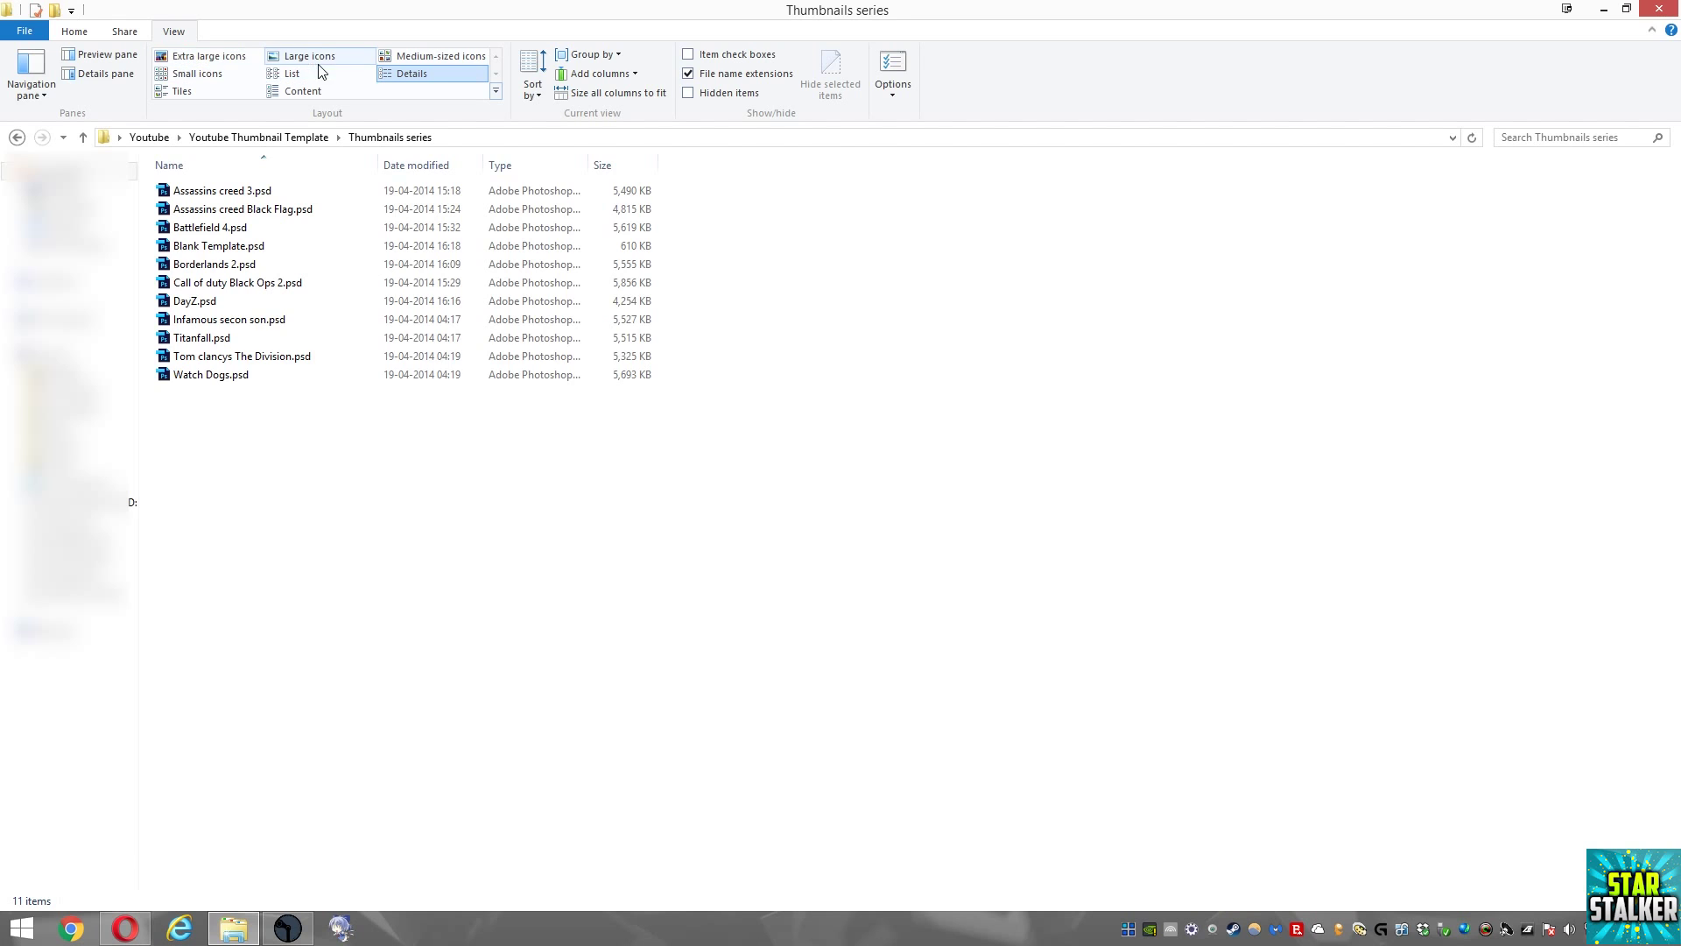
{"action": "left_click", "coordinate": [439, 56]}
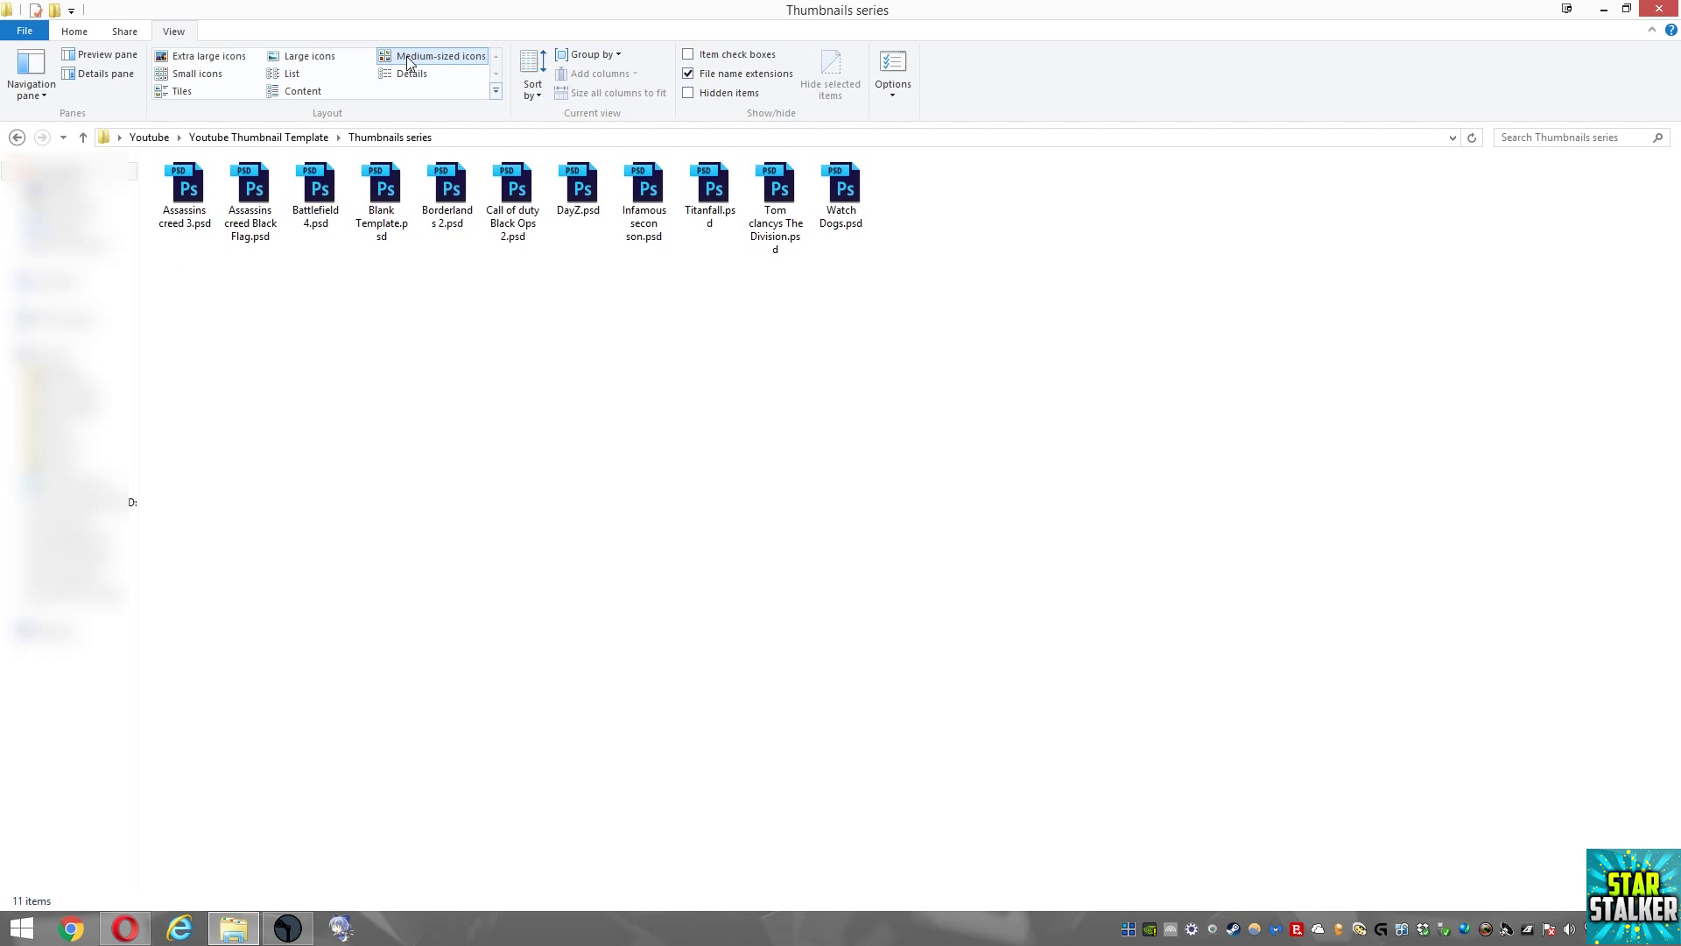
{"action": "left_click", "coordinate": [311, 56]}
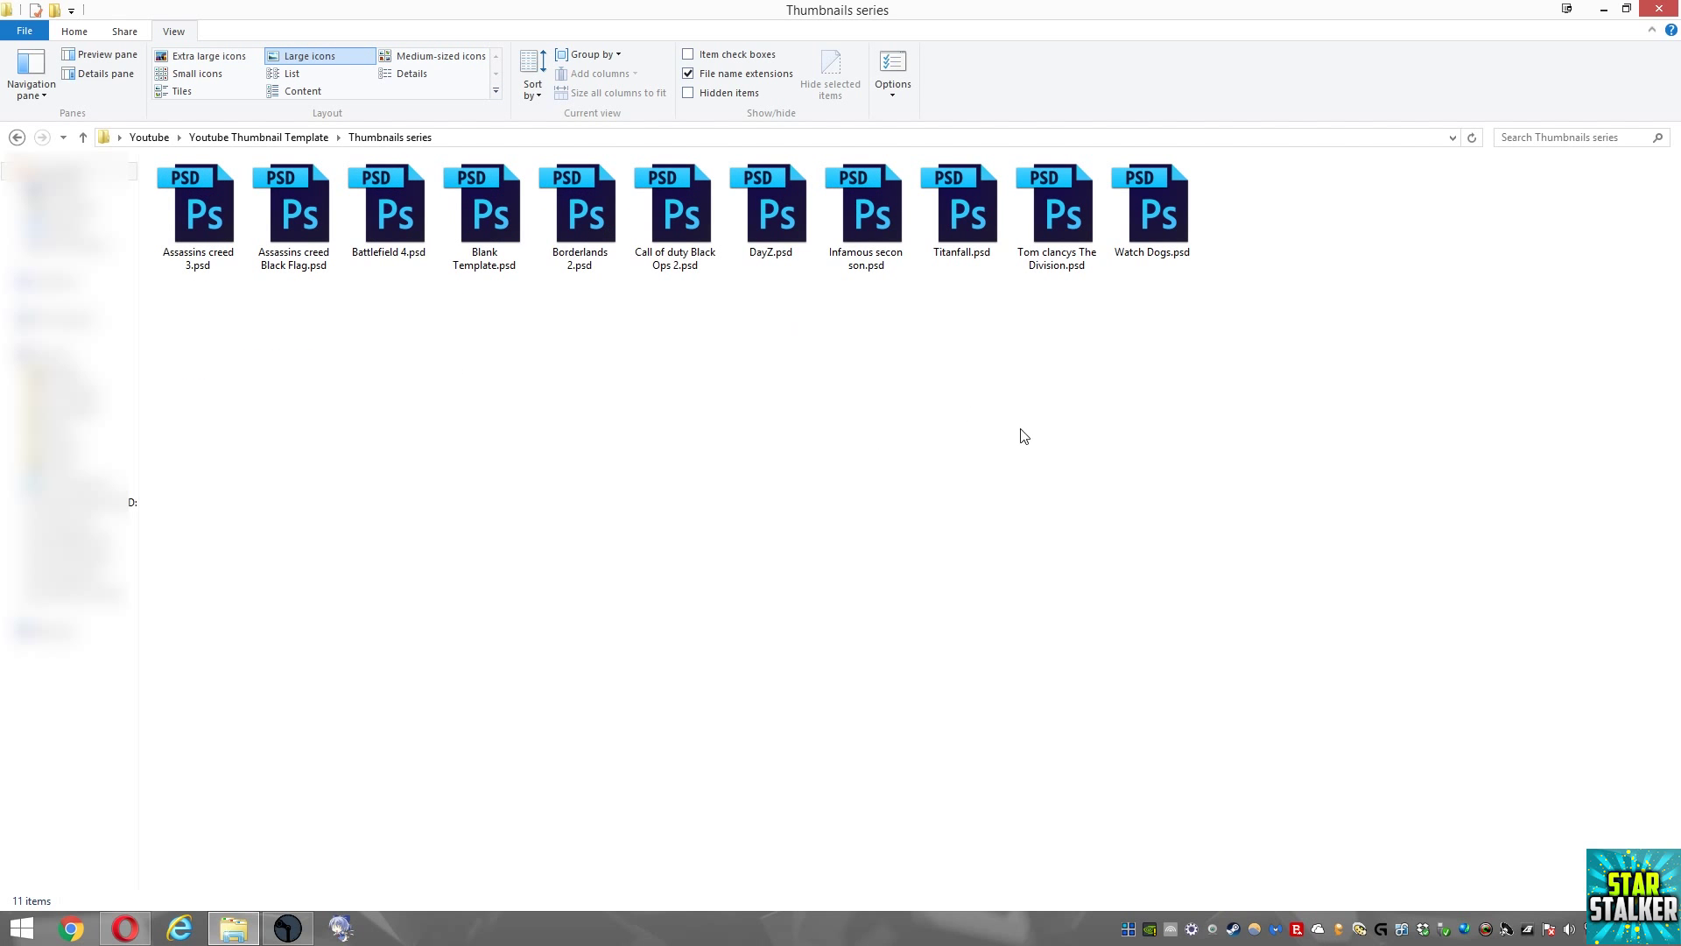
{"action": "mouse_move", "coordinate": [1356, 462]}
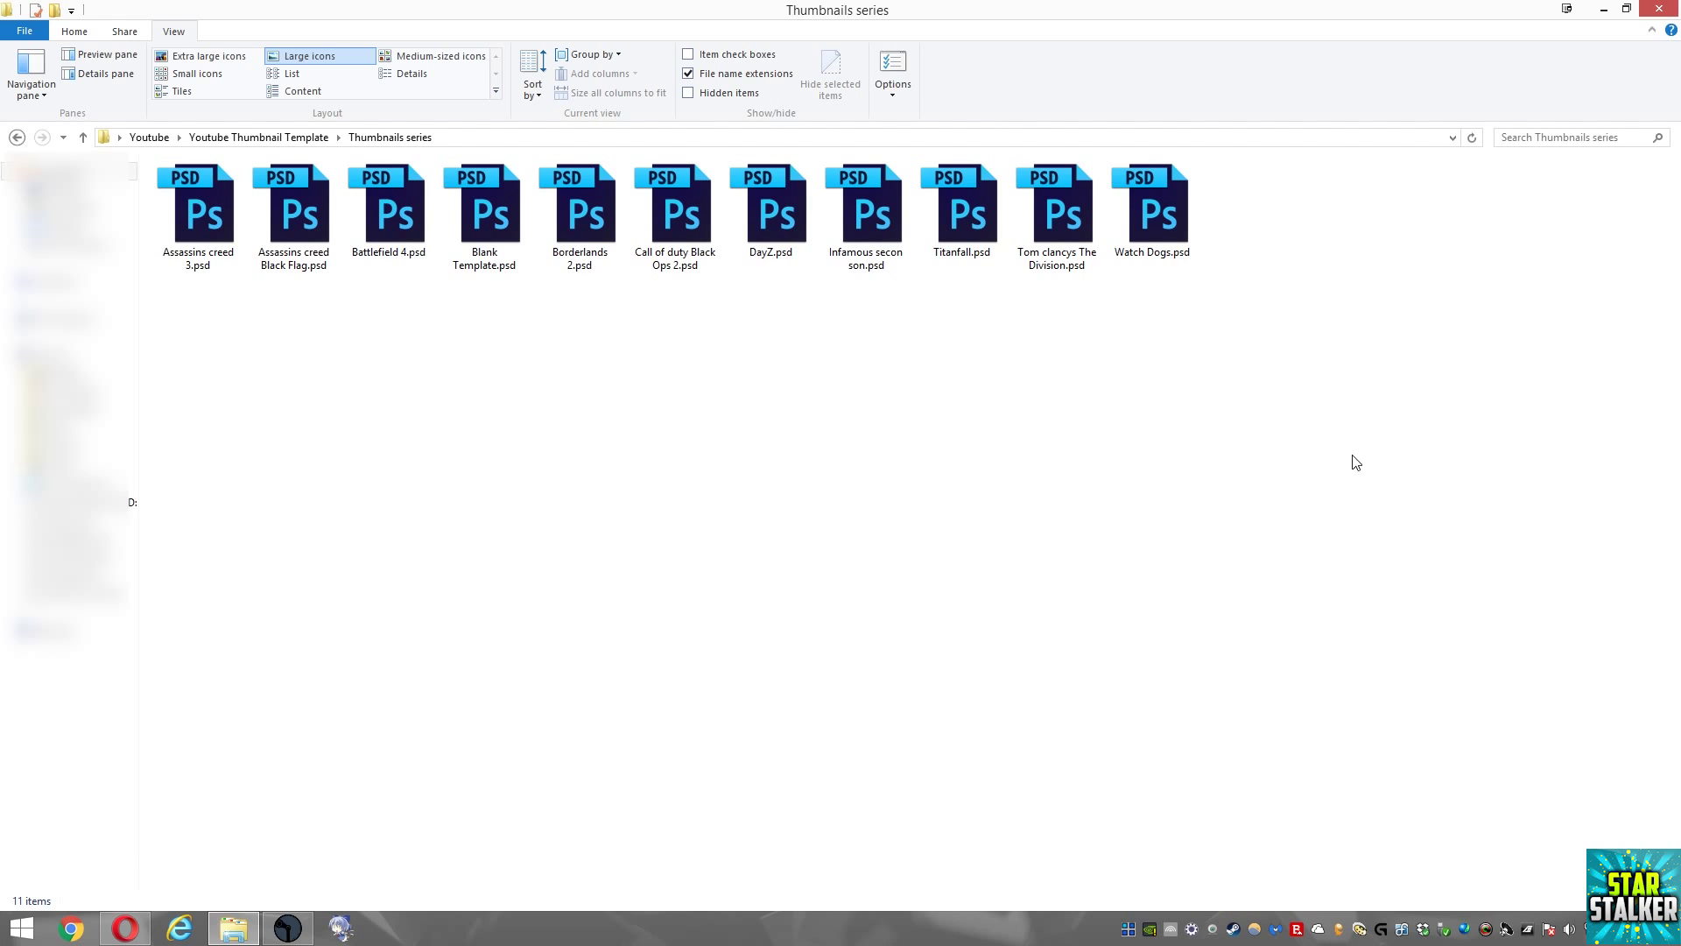
{"action": "mouse_move", "coordinate": [1114, 568]}
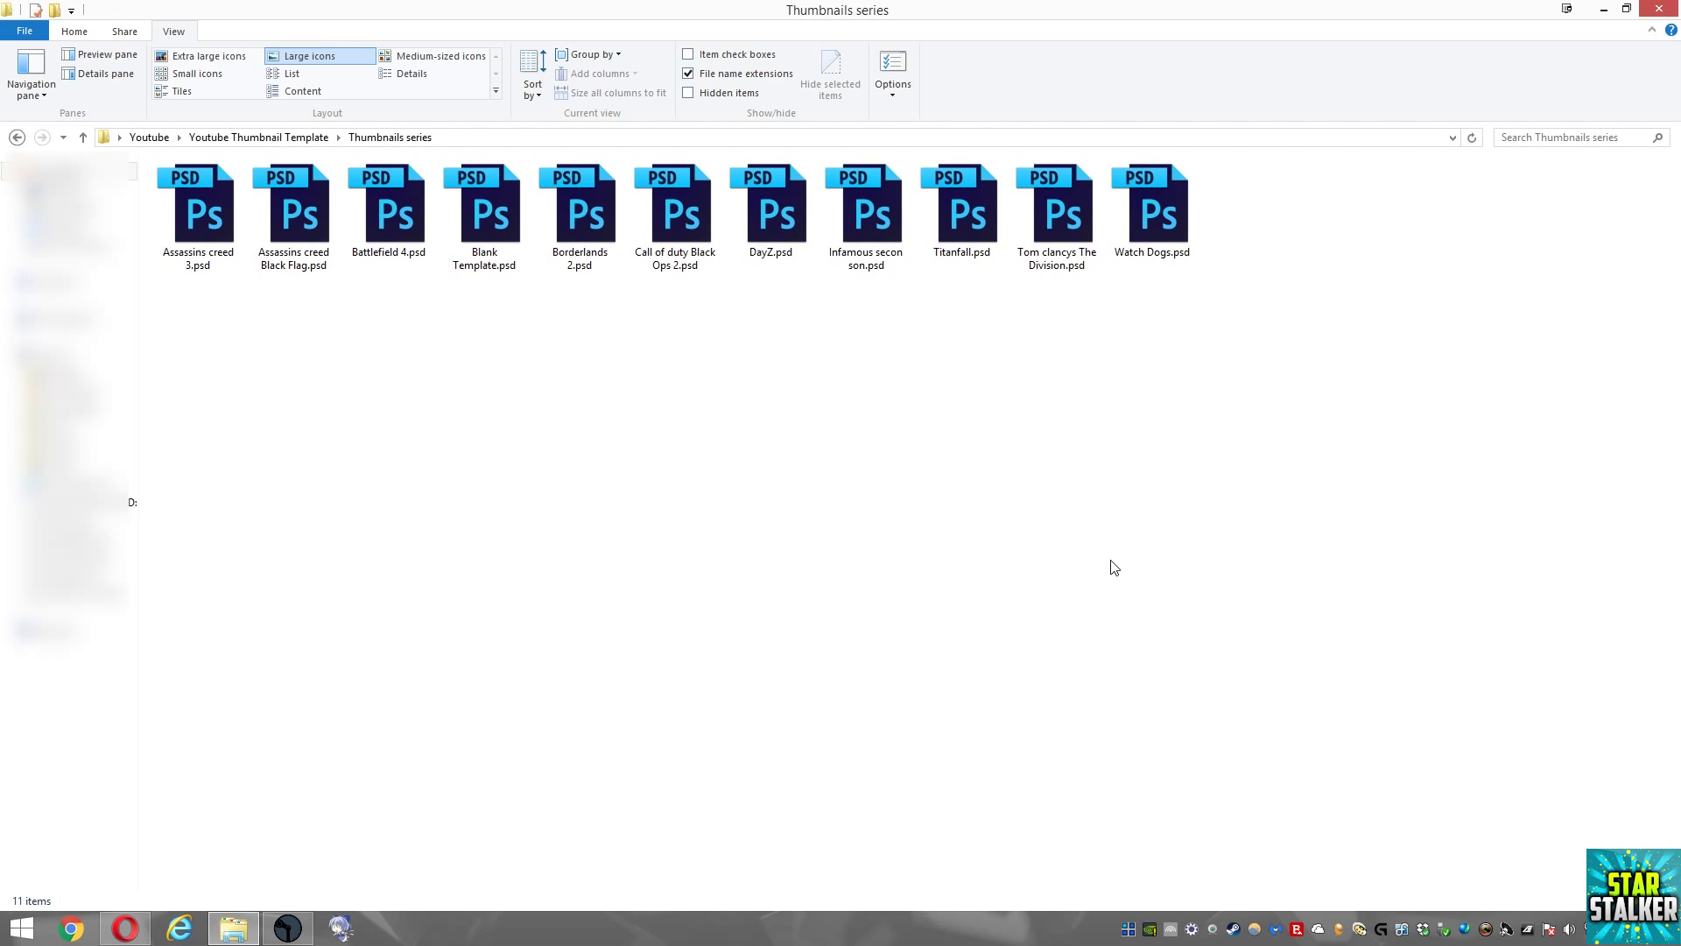
{"action": "mouse_move", "coordinate": [753, 697]}
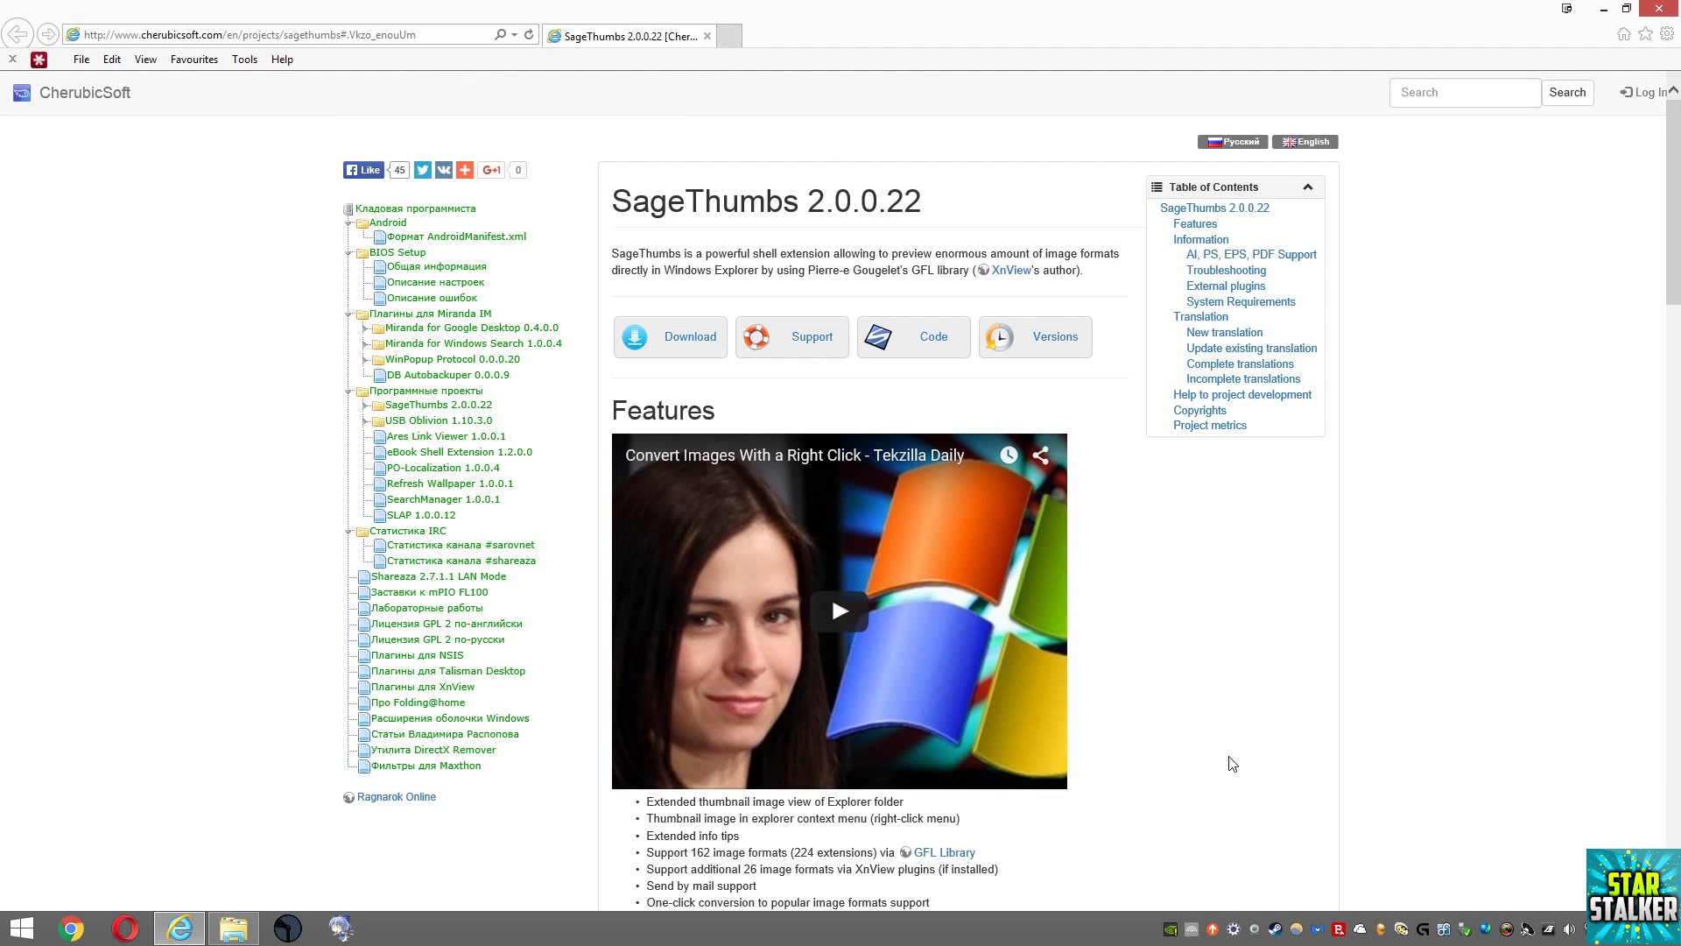
{"action": "mouse_move", "coordinate": [1282, 792]}
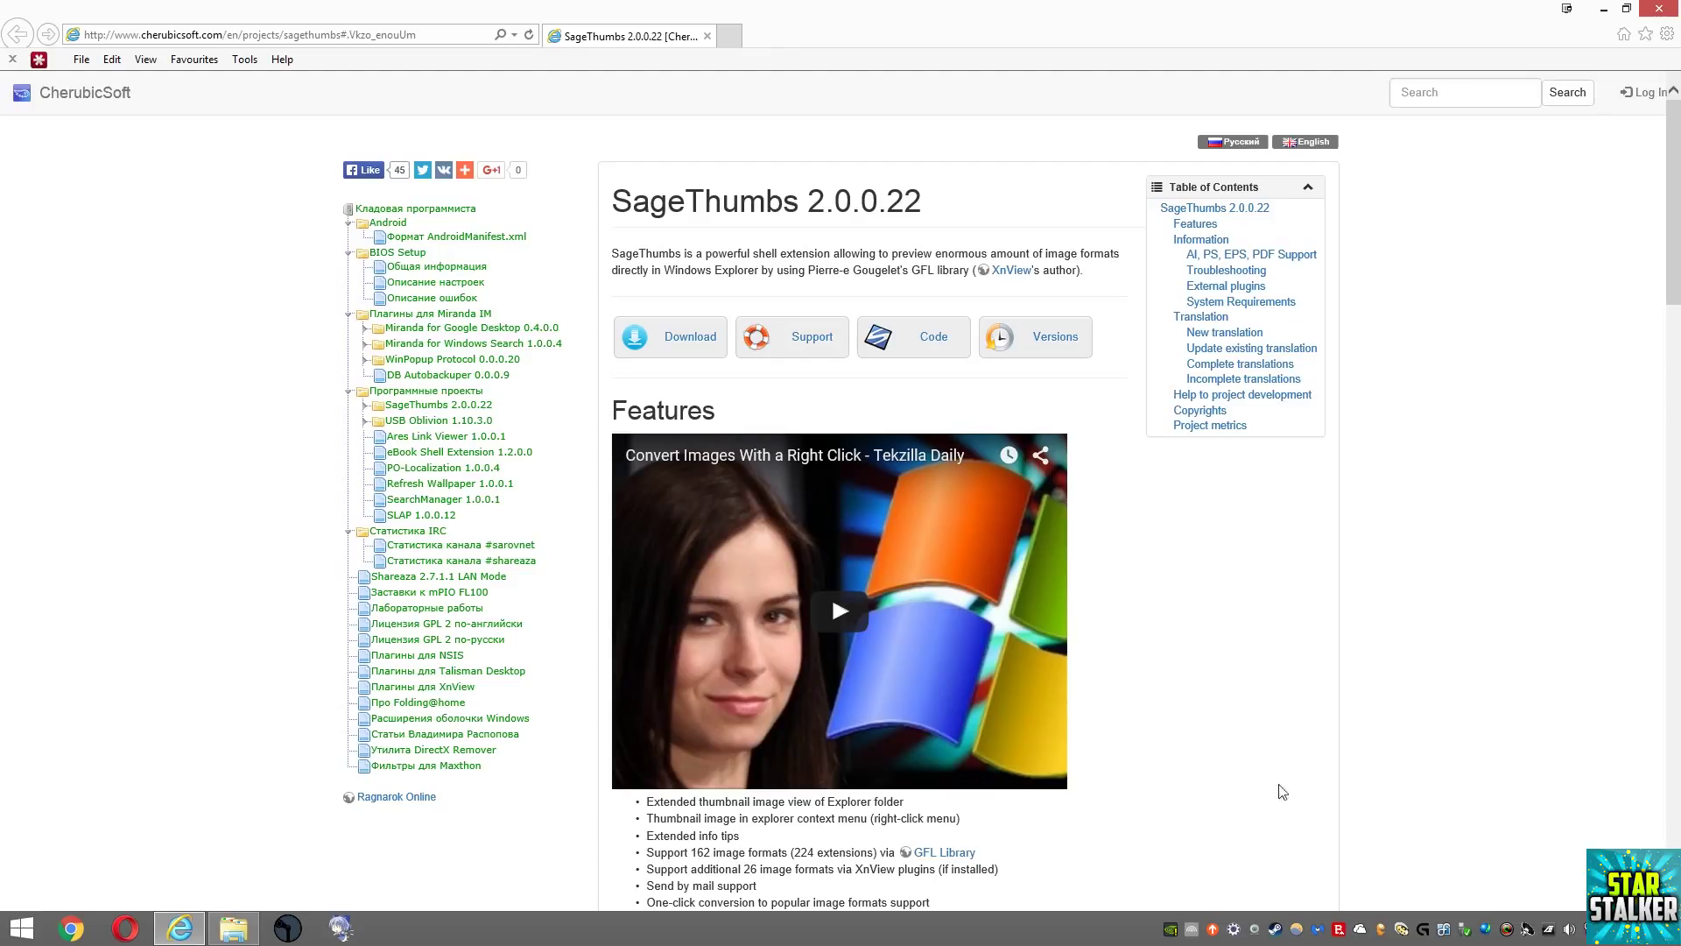
{"action": "mouse_move", "coordinate": [1251, 672]}
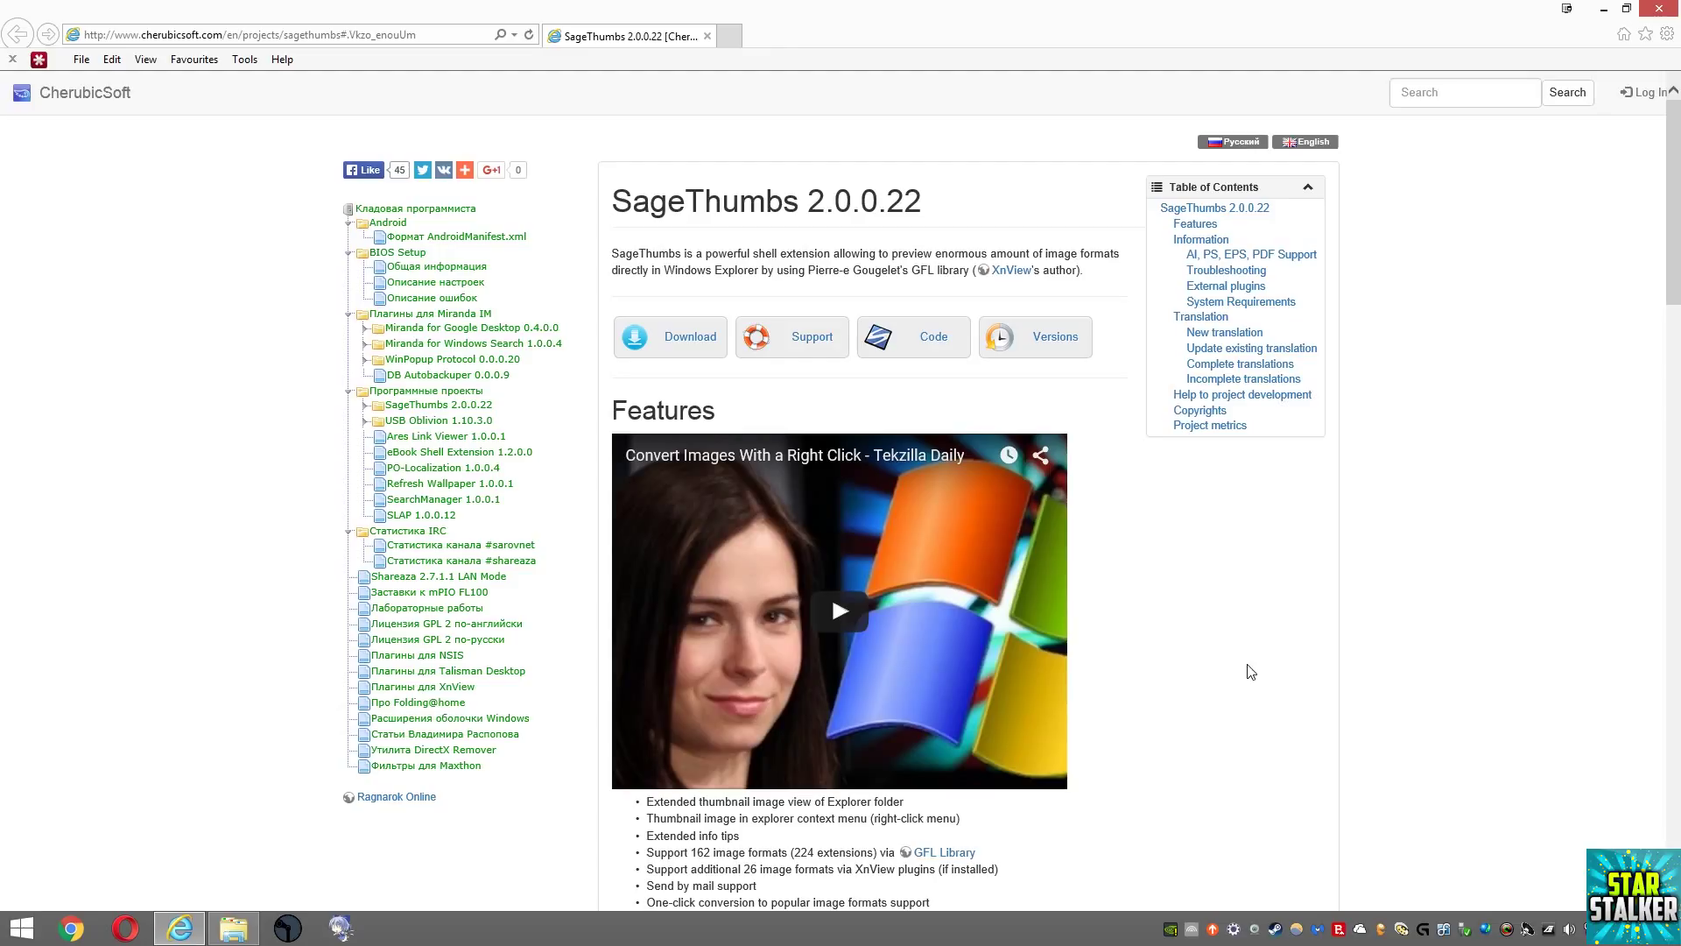
- Download SageThumbs from its CherubicSoft page, then right-click Watch Dogs.psd for the SageThumbs submenu
{"action": "left_click", "coordinate": [668, 337]}
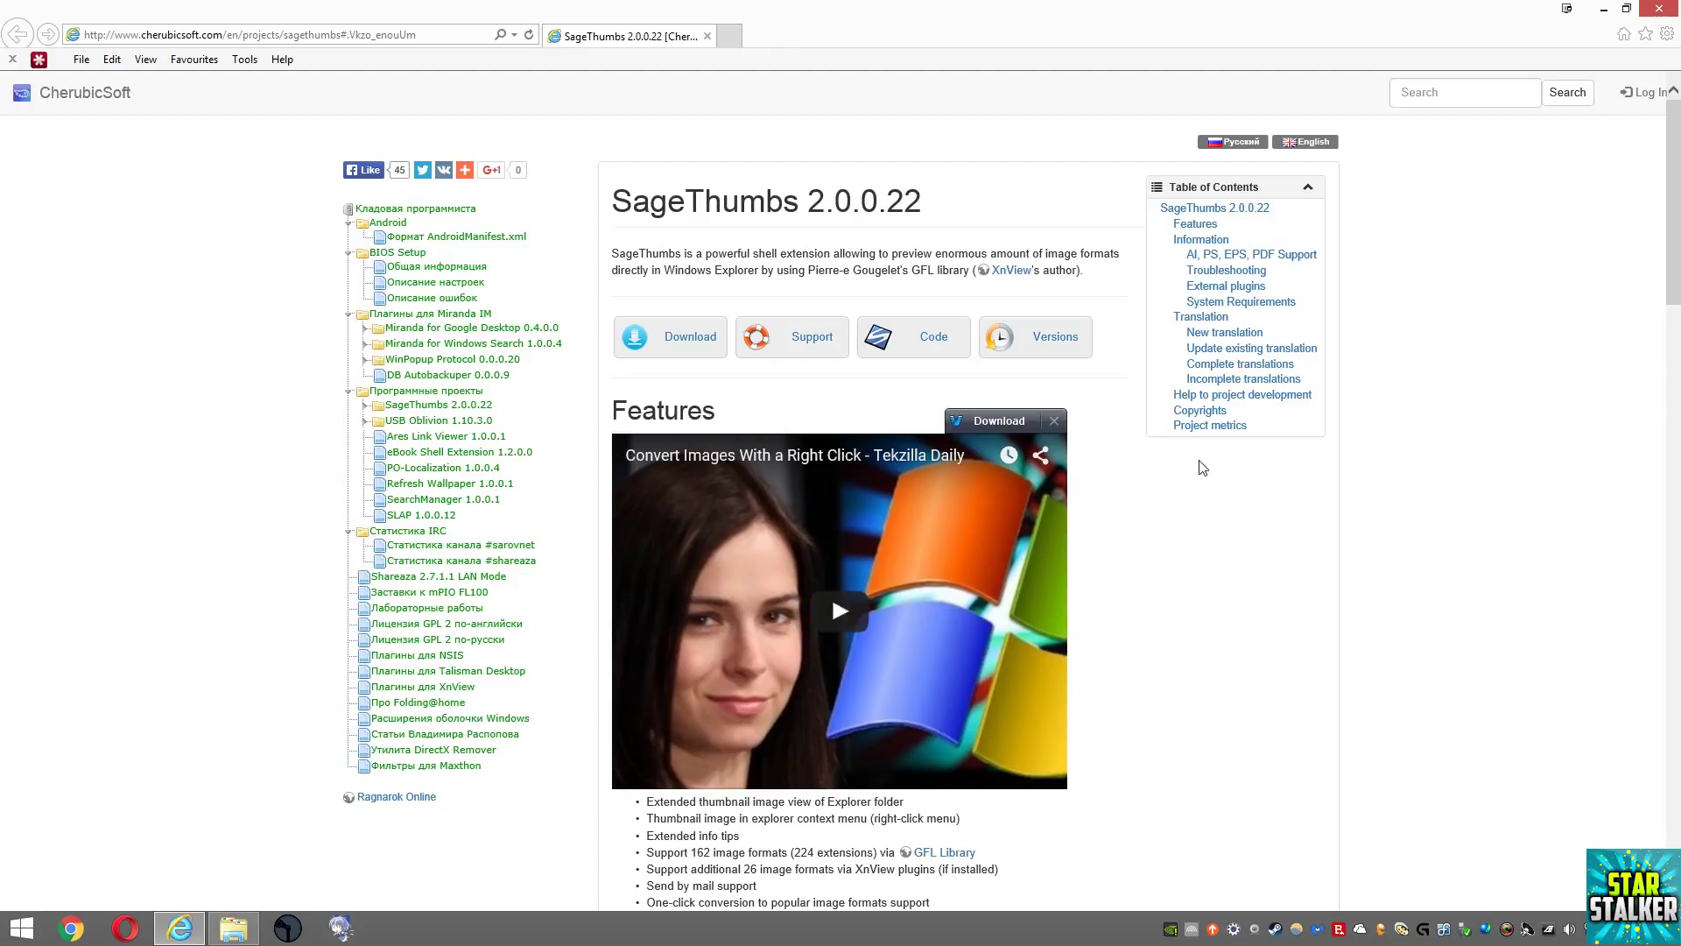
{"action": "double_click", "coordinate": [697, 201]}
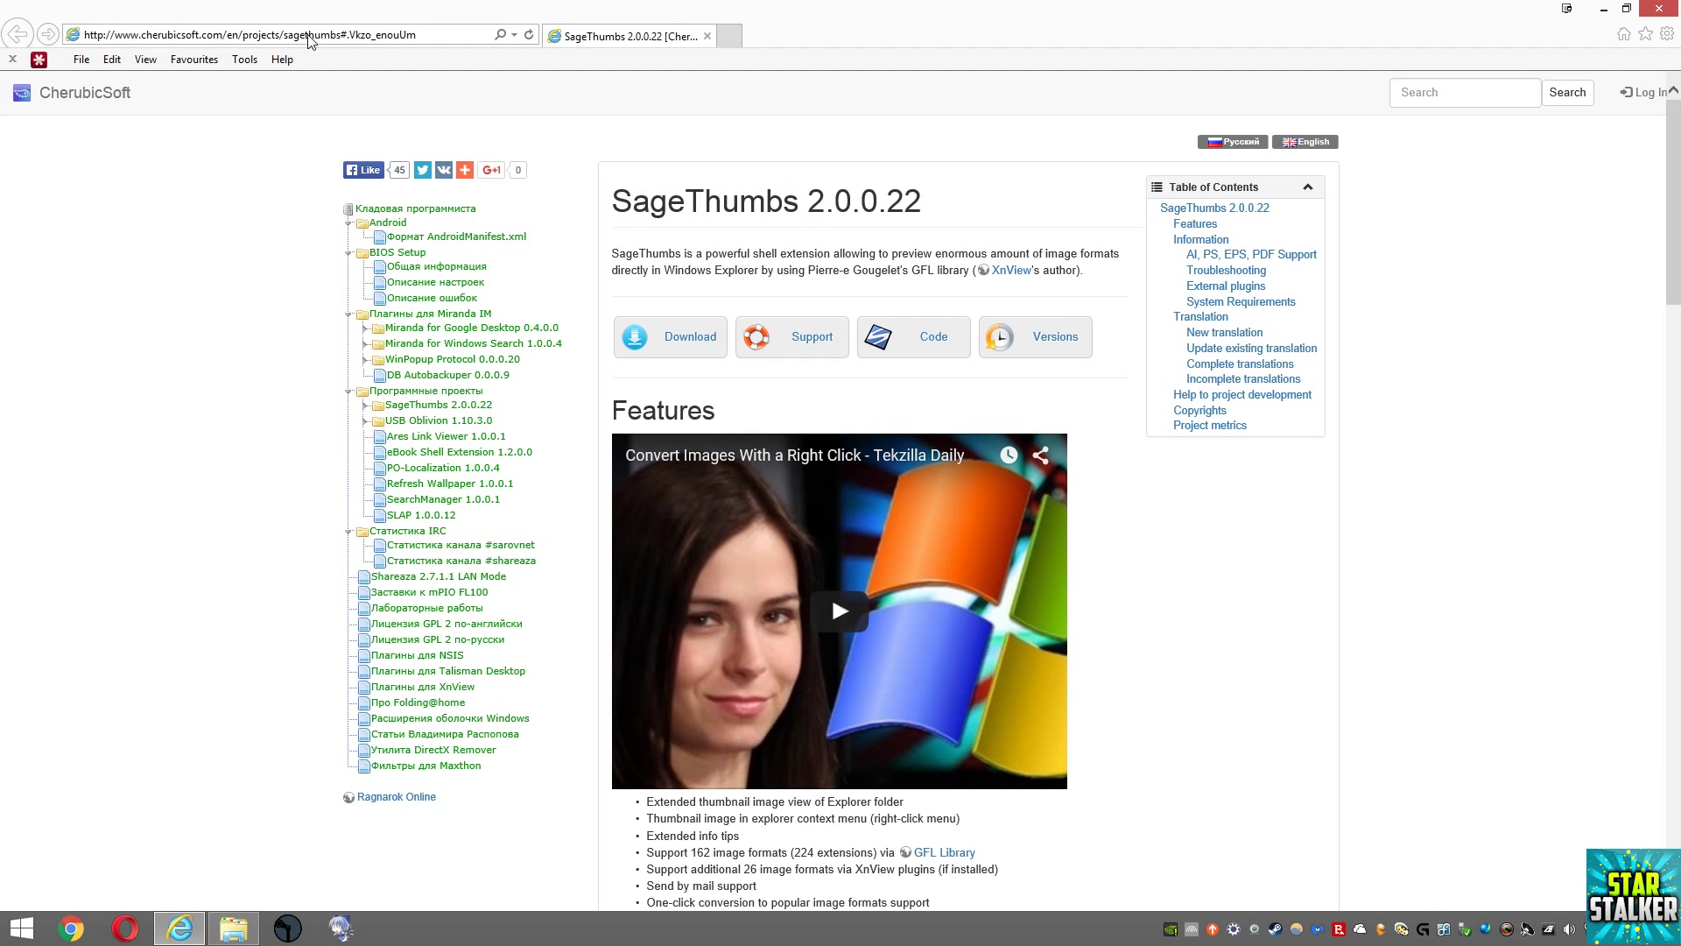
{"action": "mouse_move", "coordinate": [259, 95]}
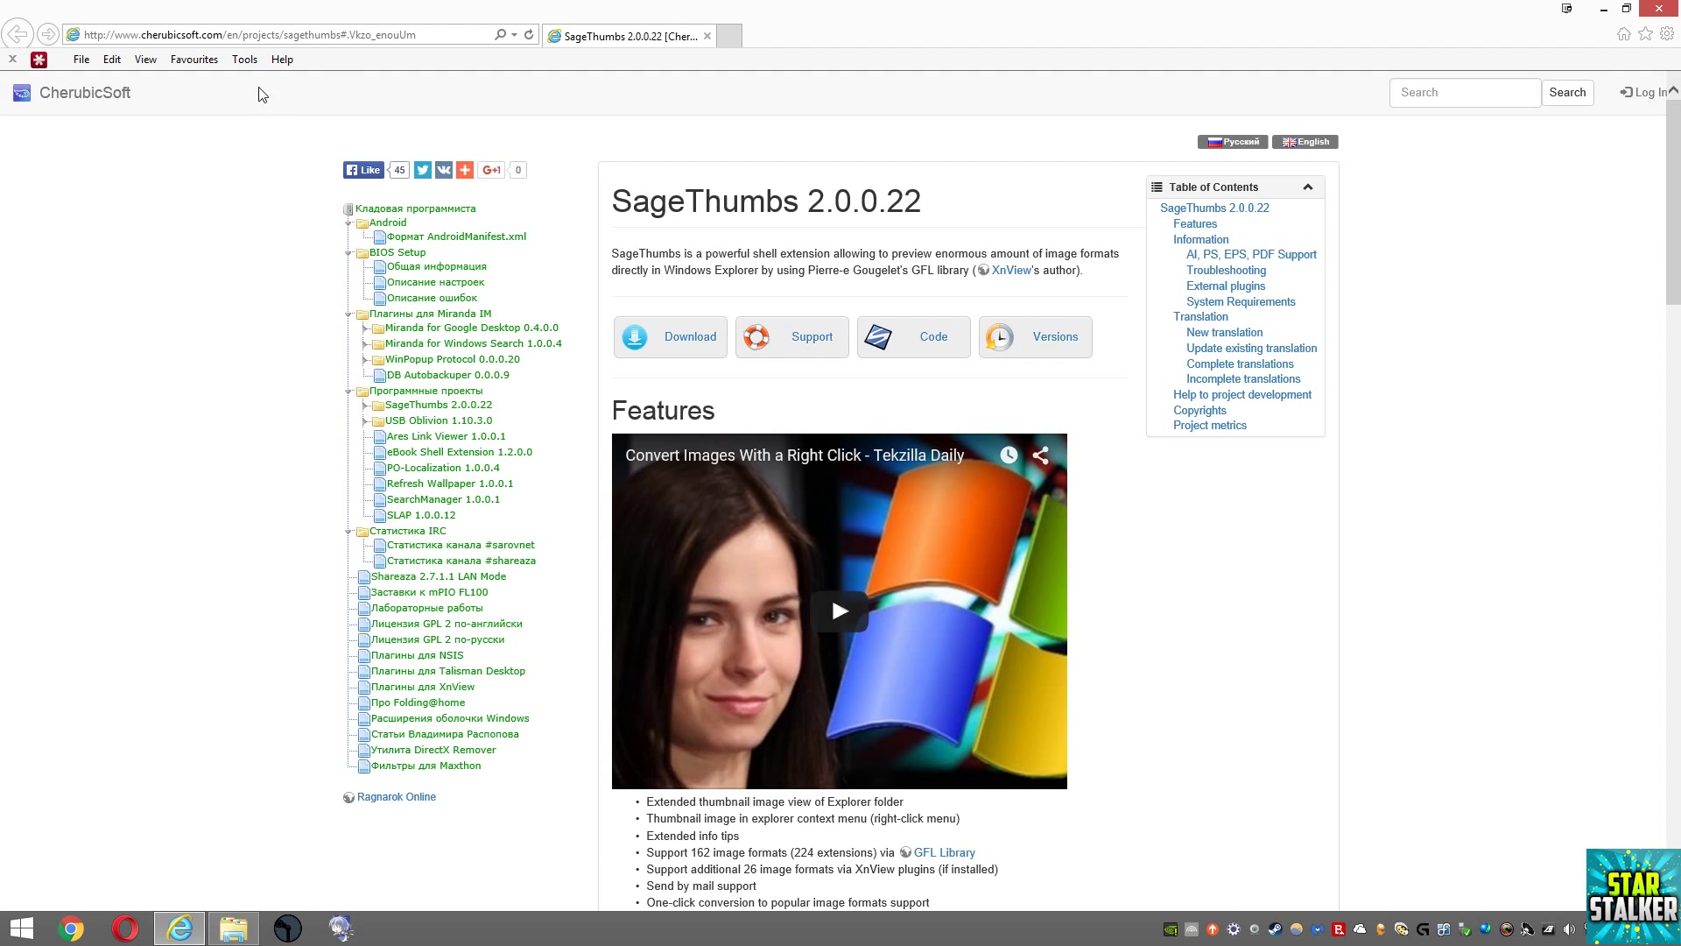
{"action": "mouse_move", "coordinate": [667, 354]}
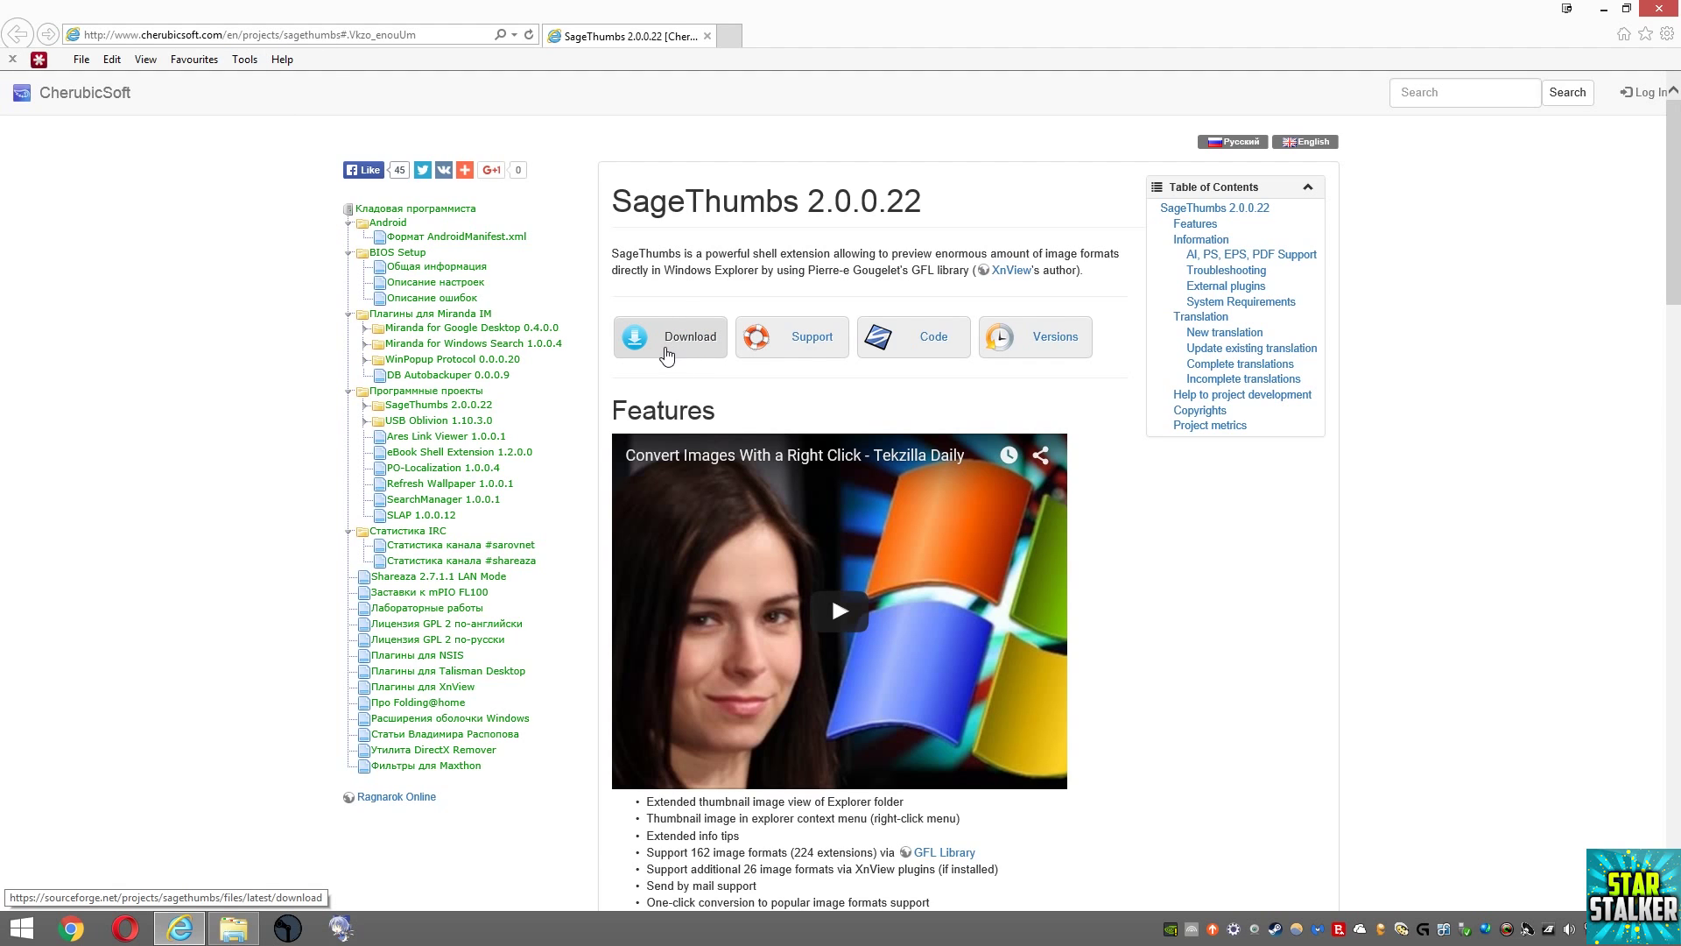
{"action": "mouse_move", "coordinate": [187, 552]}
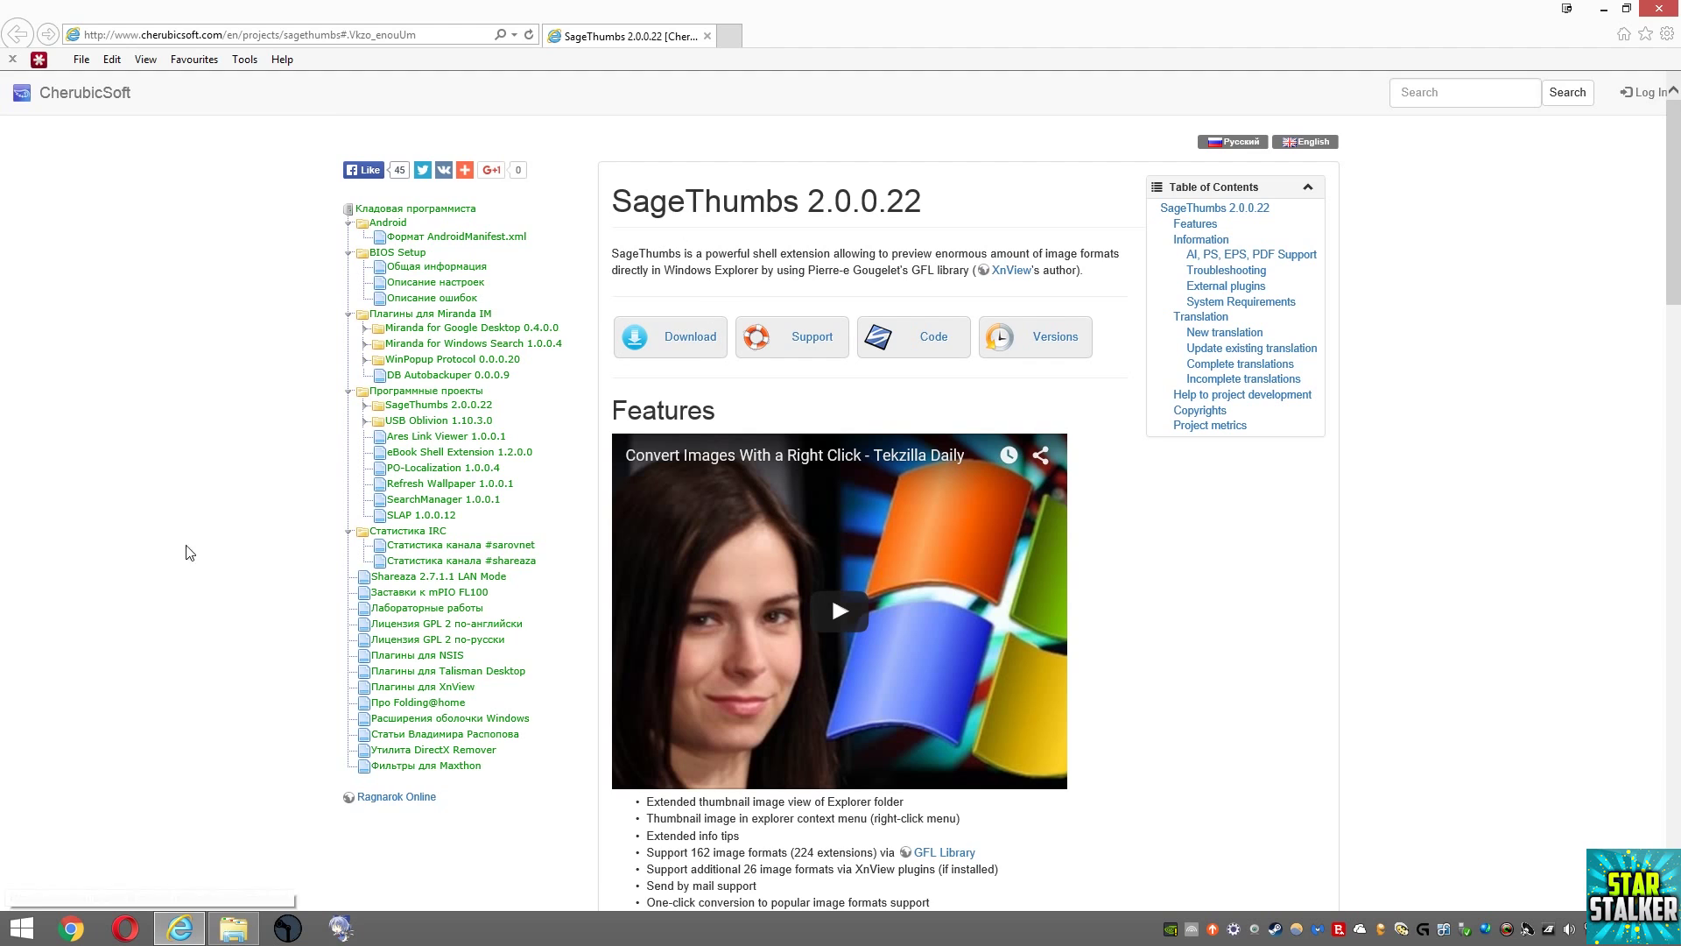
{"action": "left_click", "coordinate": [233, 928]}
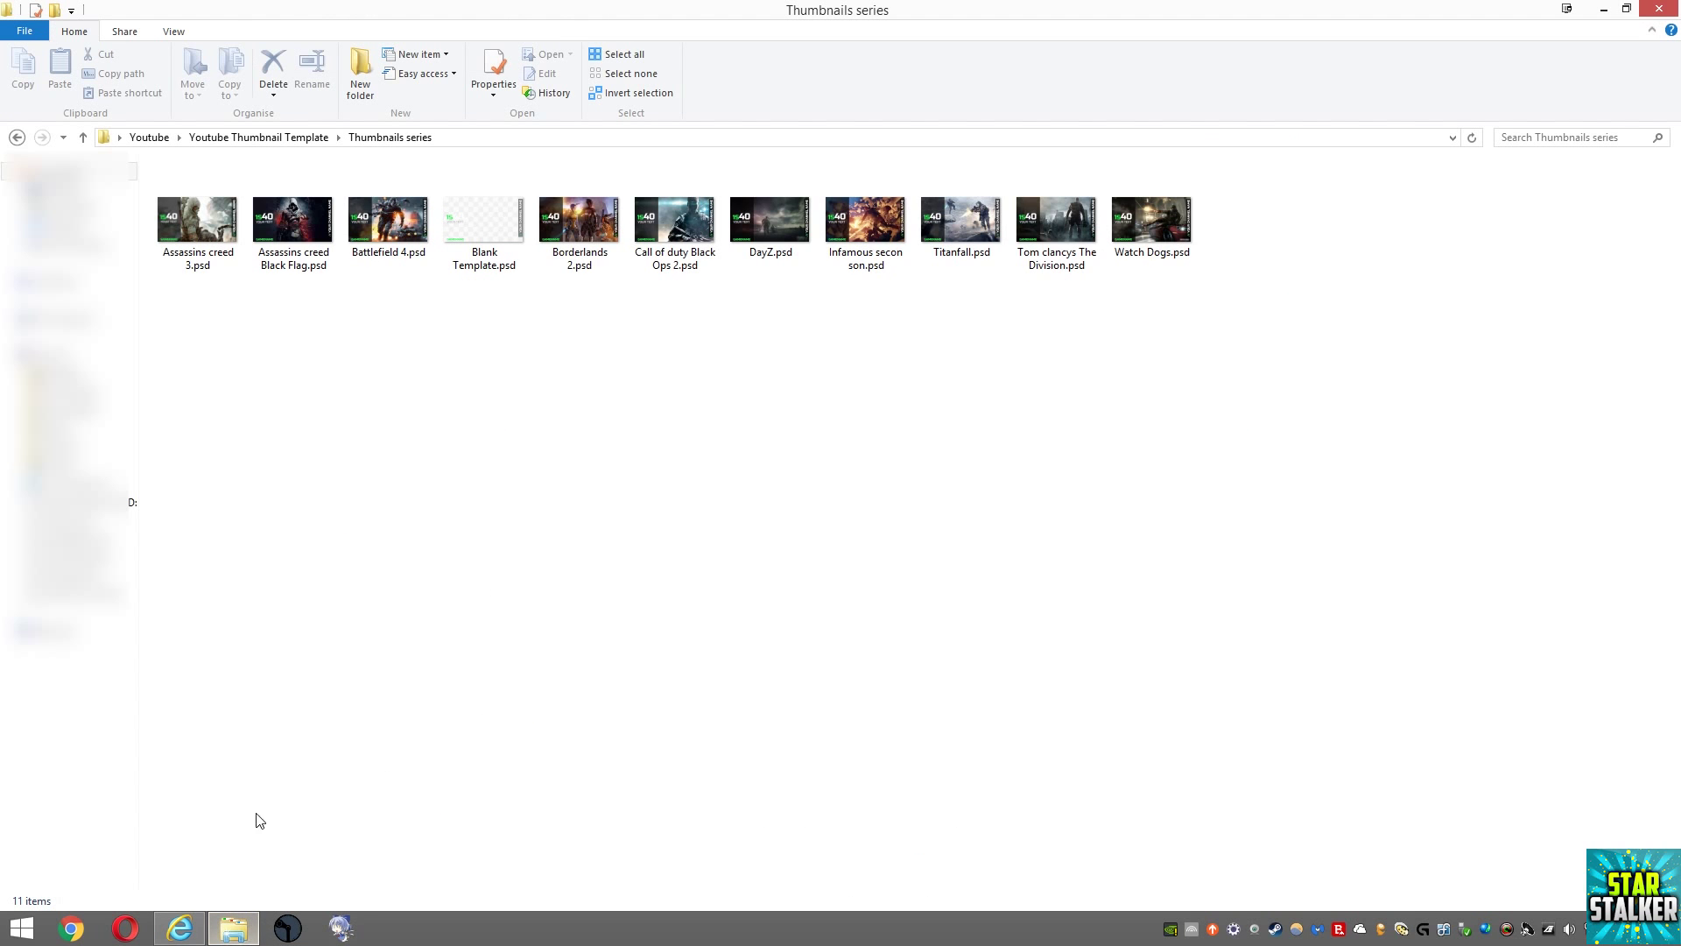
{"action": "mouse_move", "coordinate": [210, 323]}
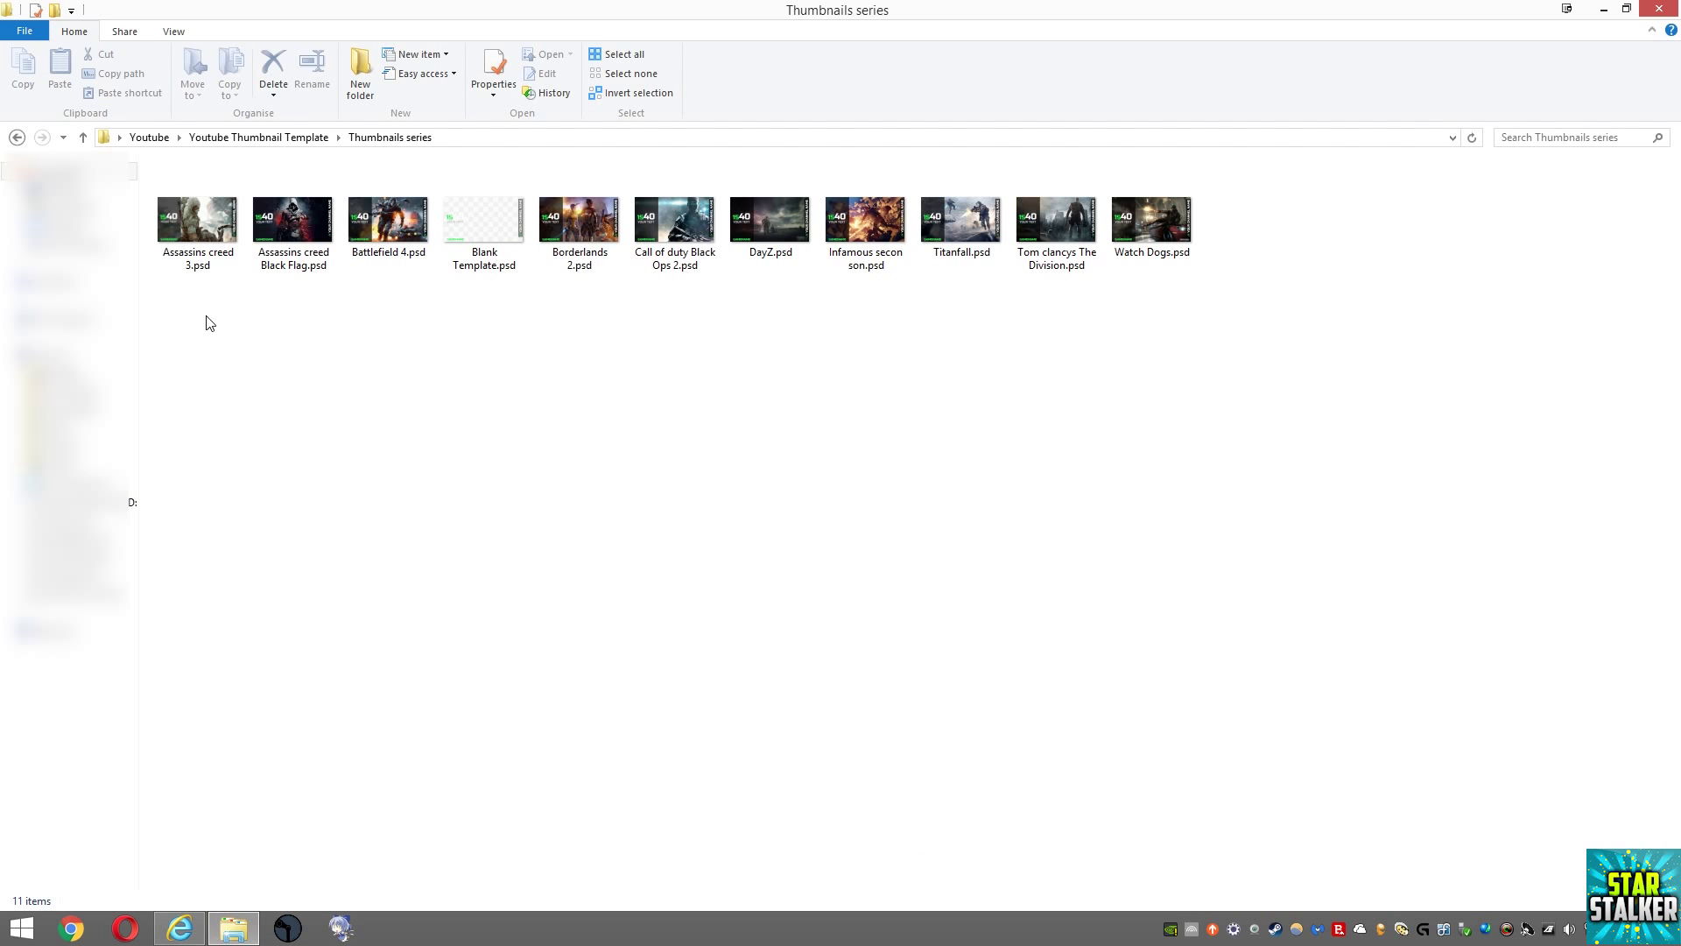
{"action": "mouse_move", "coordinate": [1037, 525]}
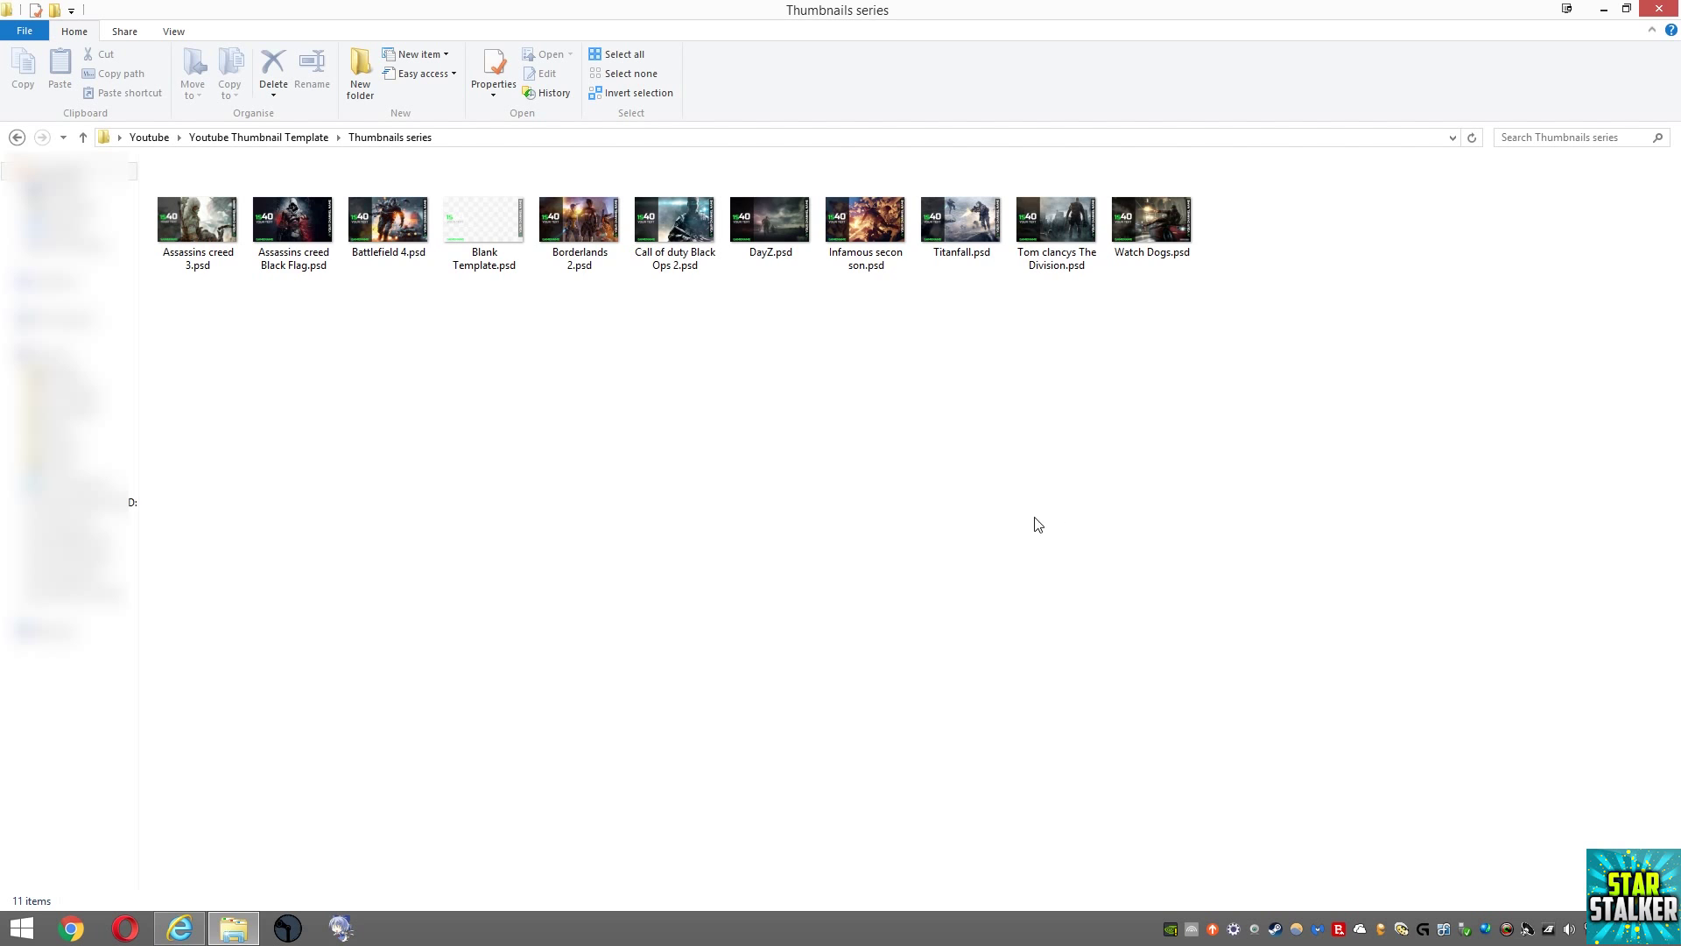
{"action": "right_click", "coordinate": [1150, 220]}
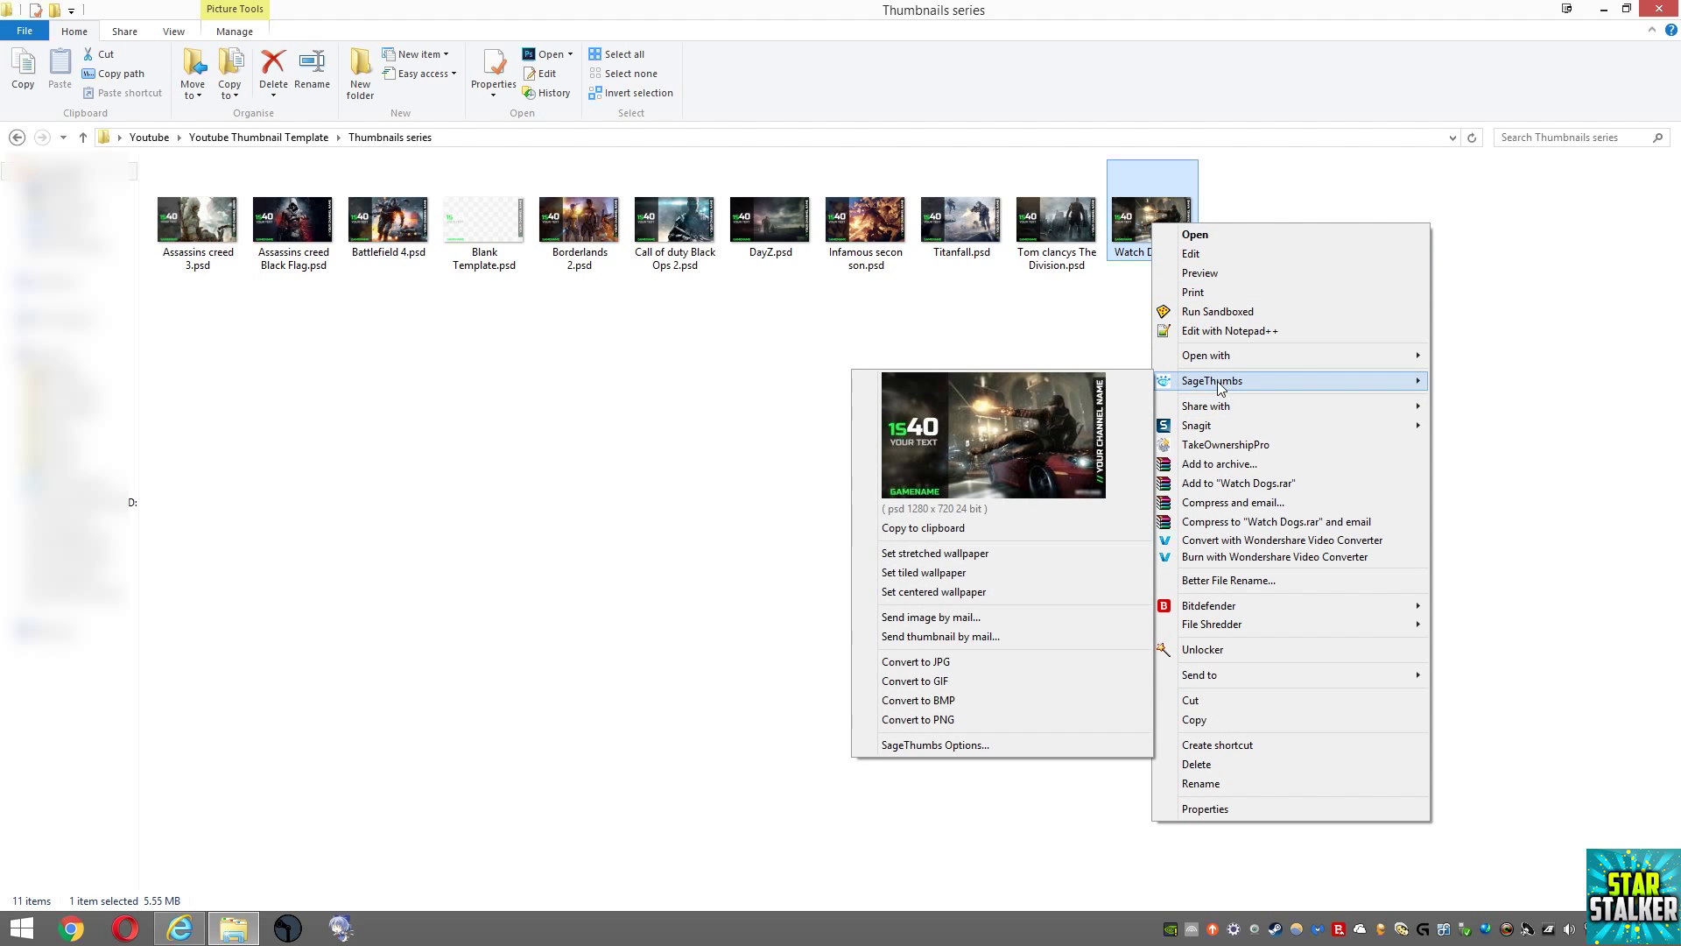
{"action": "mouse_move", "coordinate": [984, 592]}
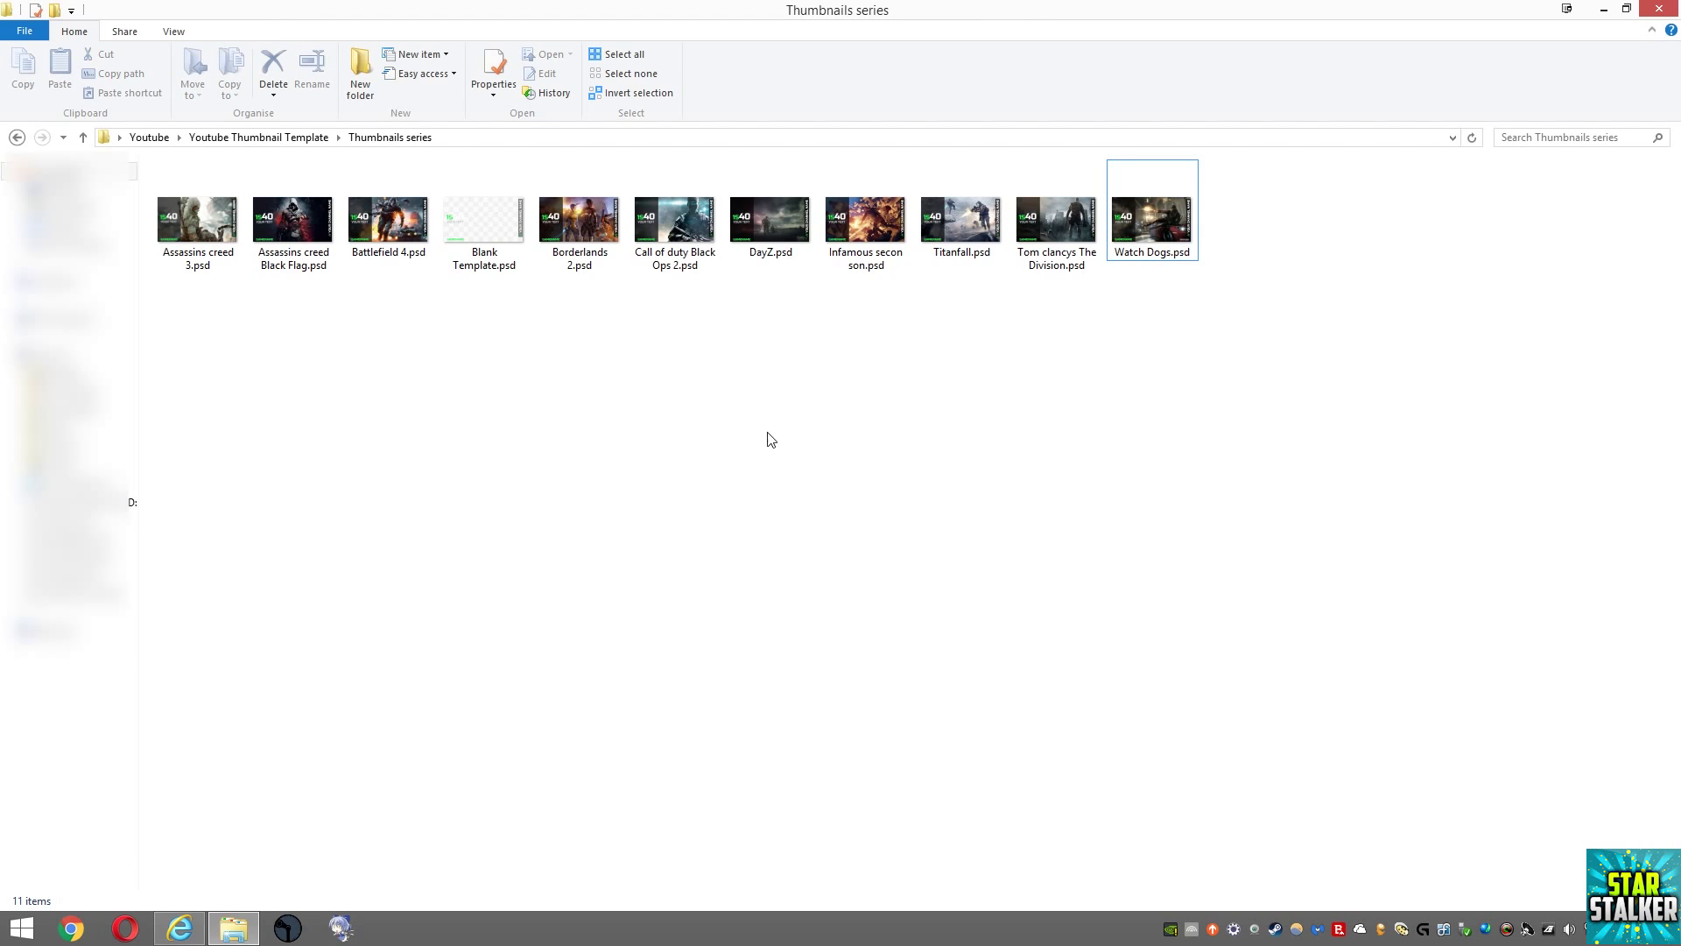
{"action": "mouse_move", "coordinate": [421, 301]}
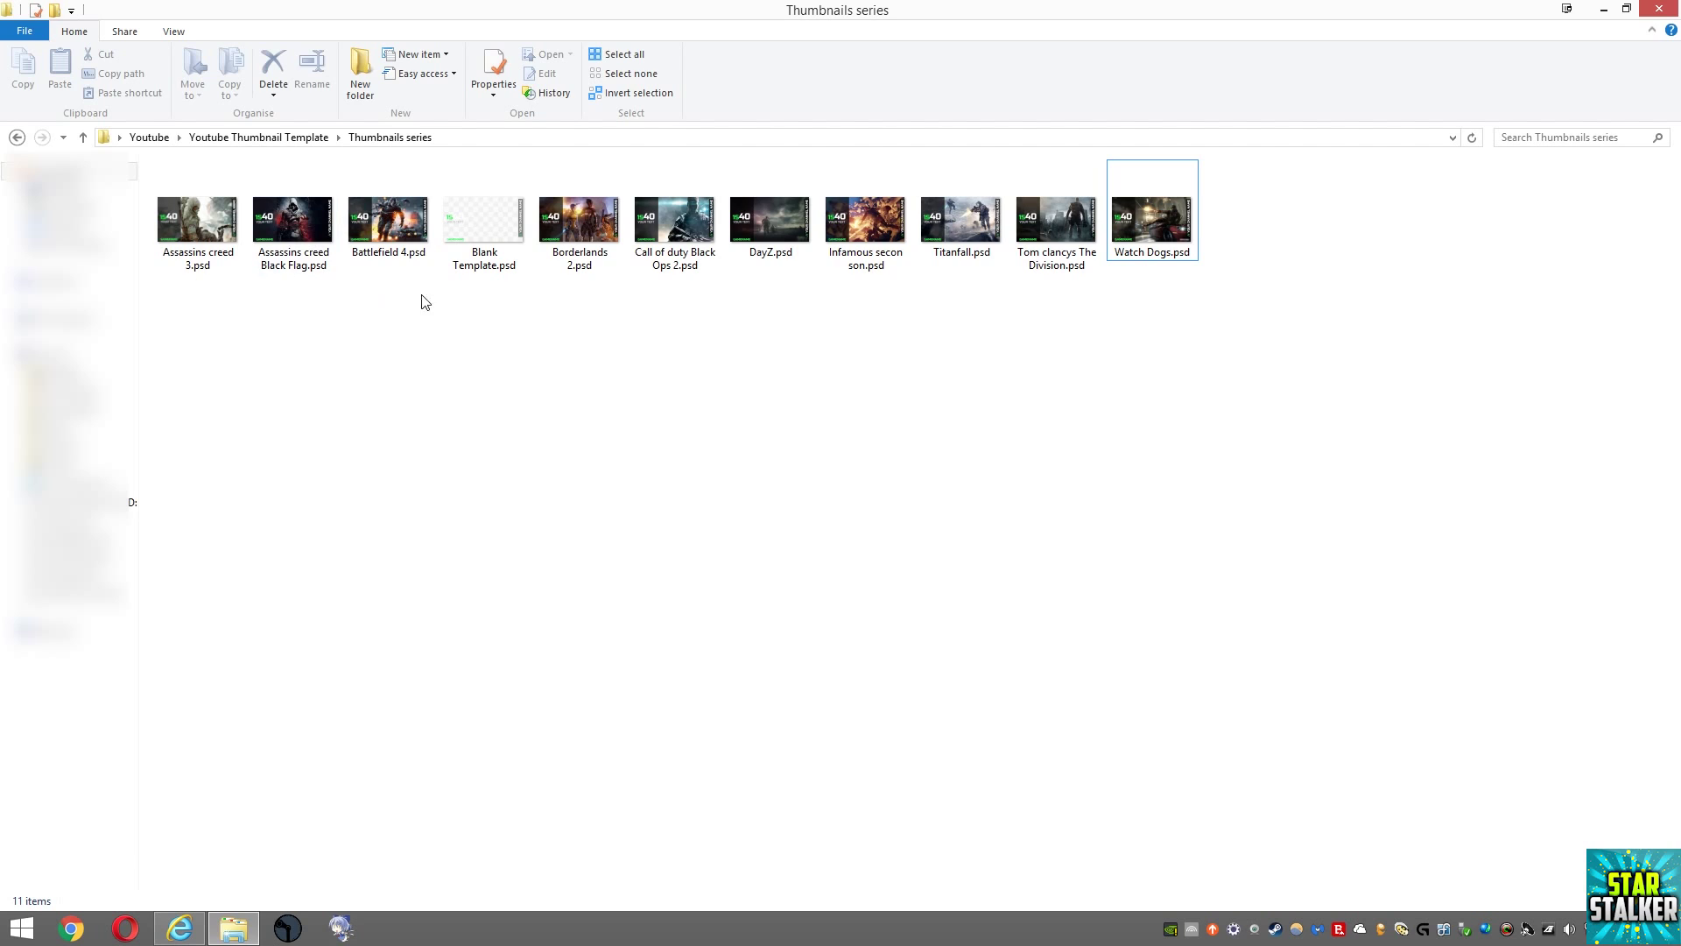
{"action": "mouse_move", "coordinate": [969, 281]}
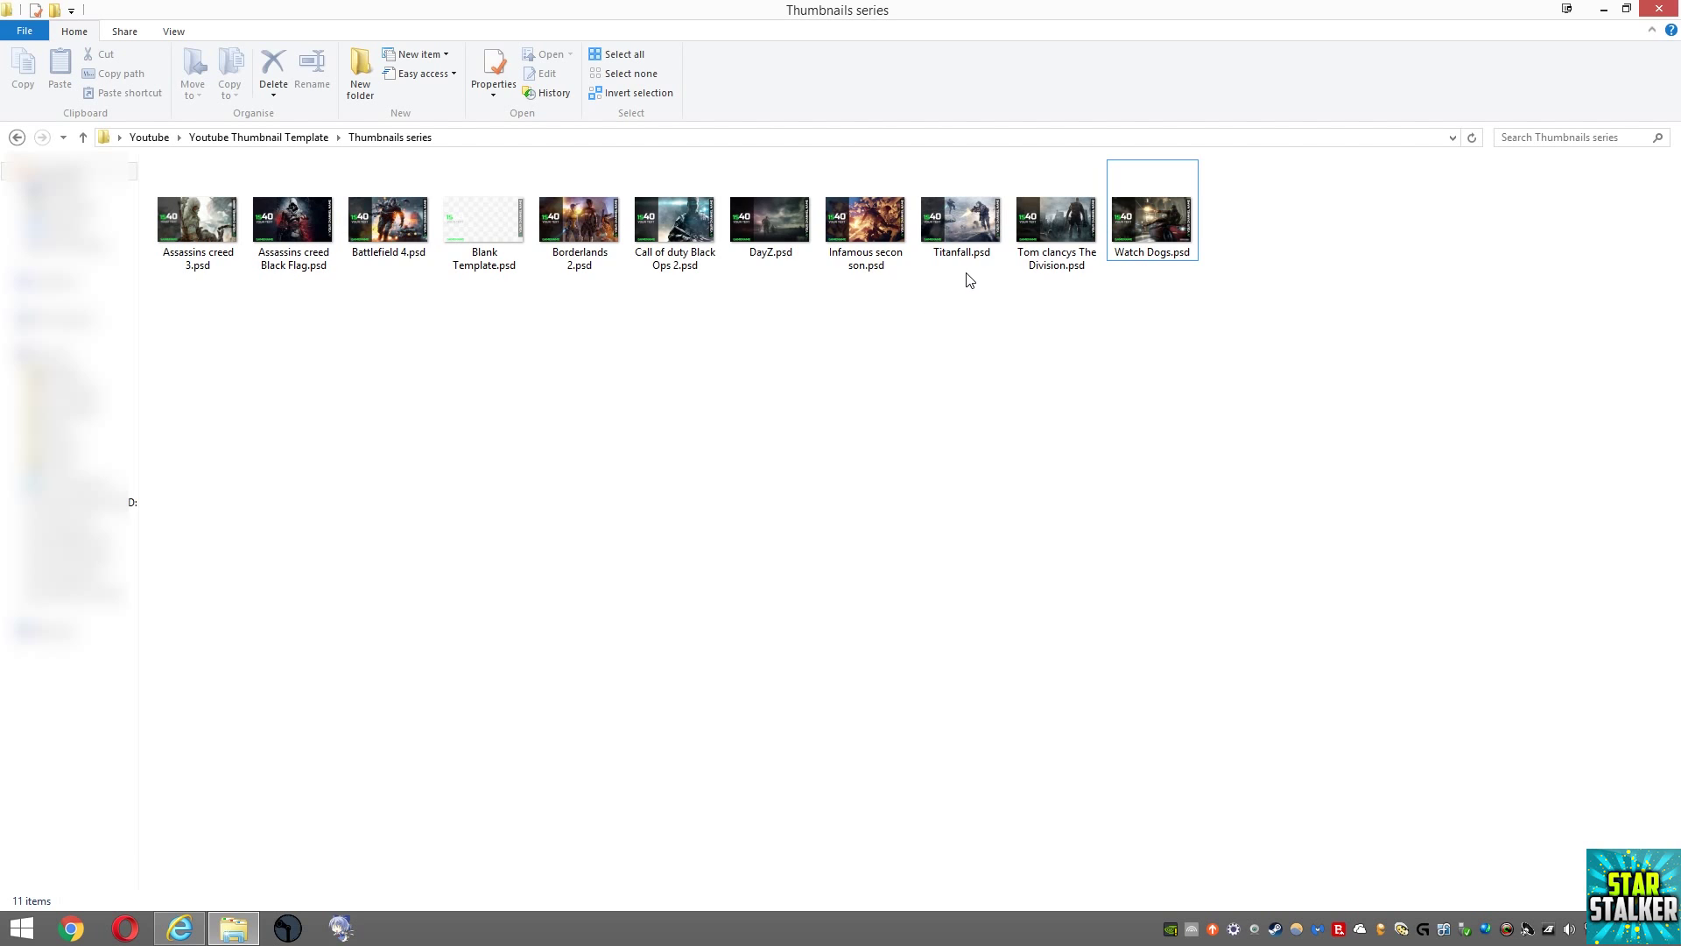
{"action": "mouse_move", "coordinate": [687, 458]}
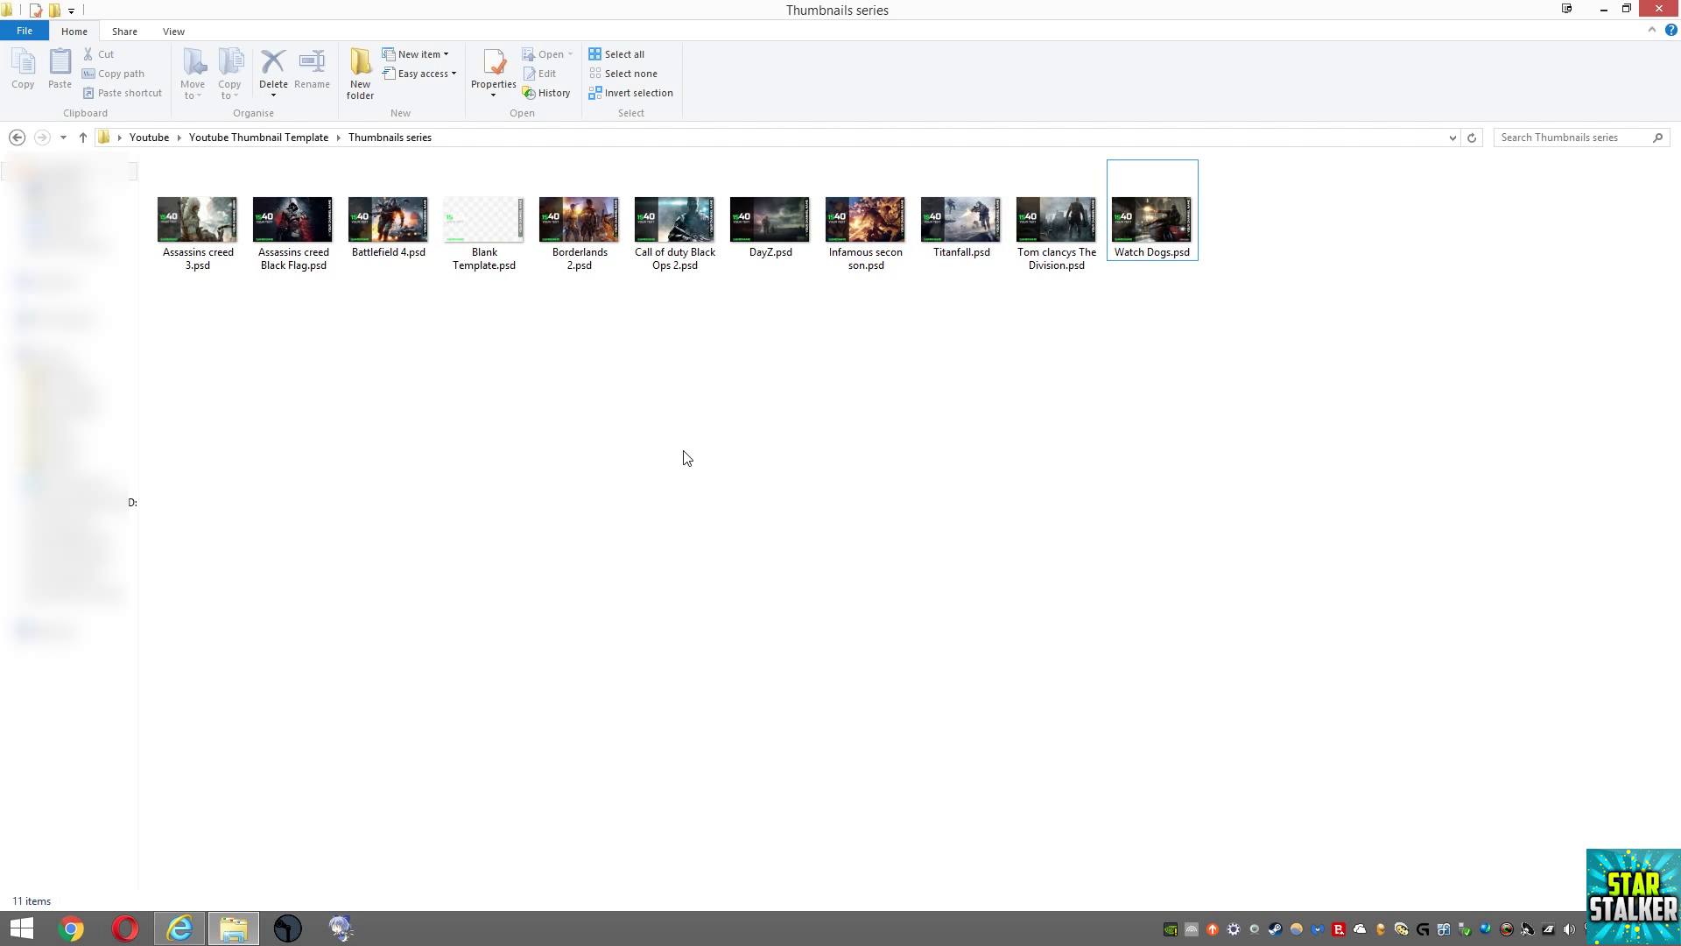